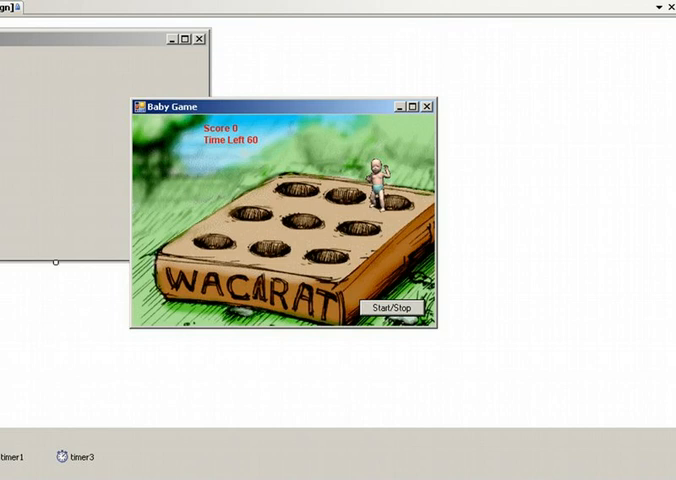
# Step: Start a round, hit the babies popping out of the holes, then restart the countdown and hit another
pyautogui.click(390, 308)
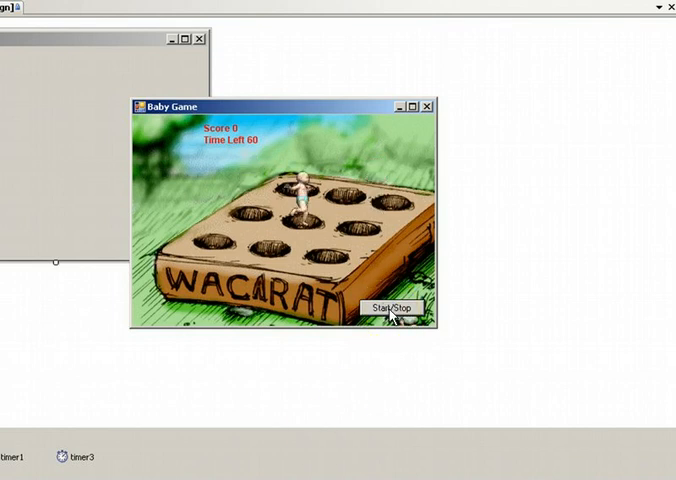
pyautogui.click(392, 308)
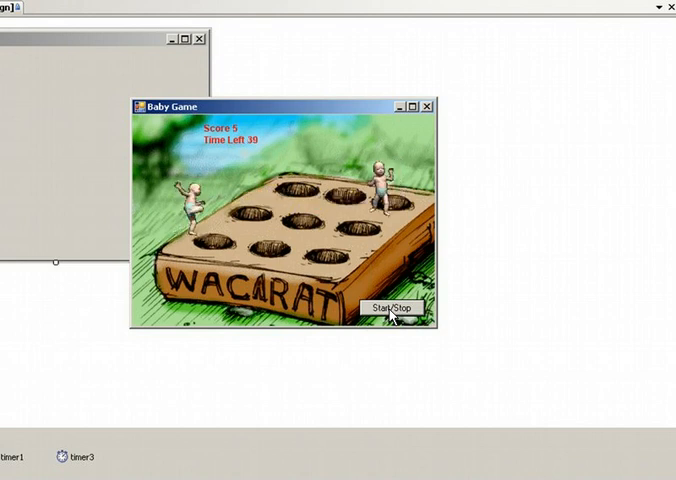
pyautogui.click(332, 176)
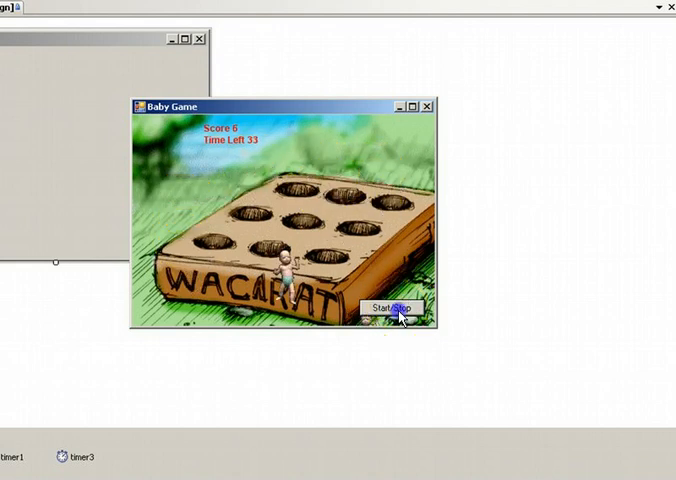
pyautogui.click(398, 308)
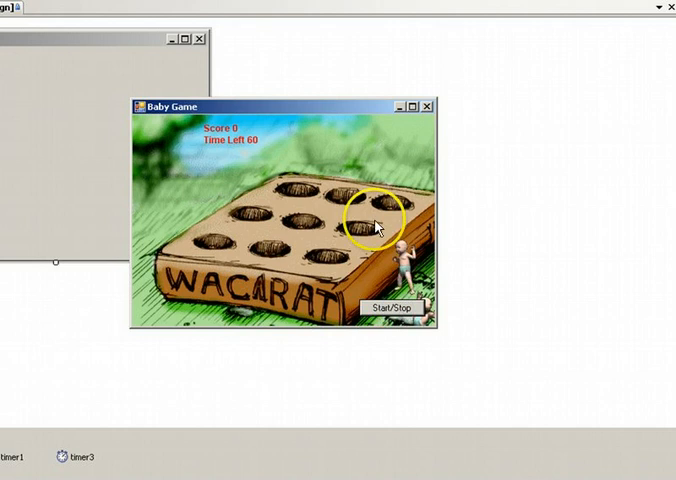
pyautogui.click(428, 106)
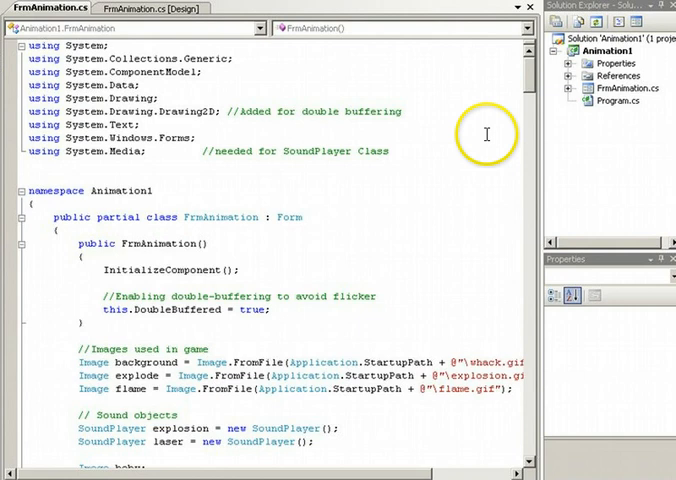
pyautogui.moveTo(24, 120)
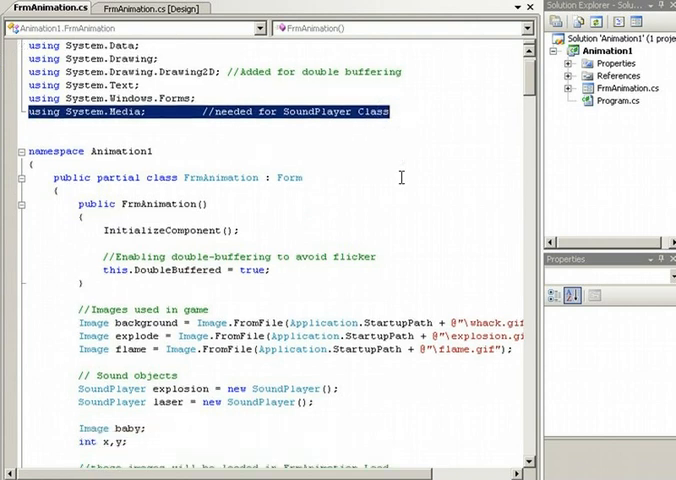
pyautogui.scroll(-3)
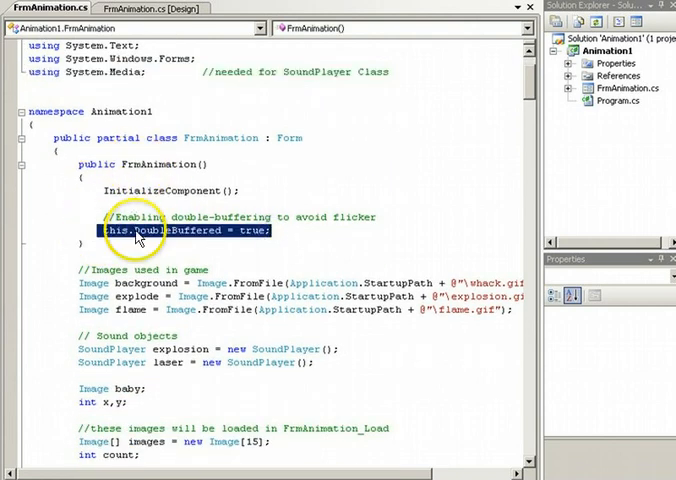
pyautogui.moveTo(144, 190)
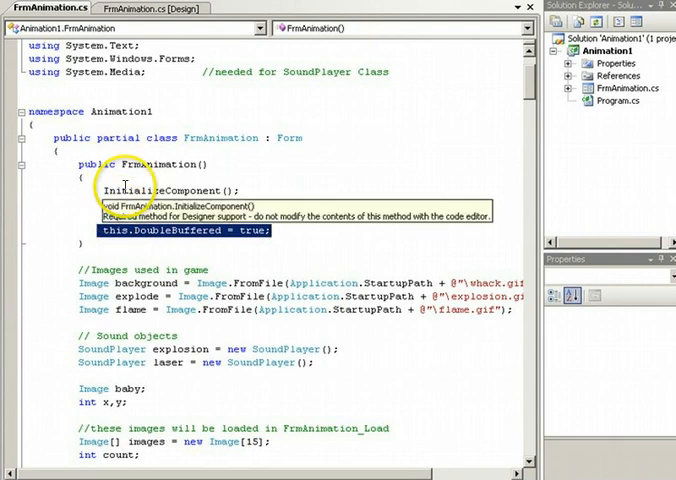
pyautogui.scroll(-3)
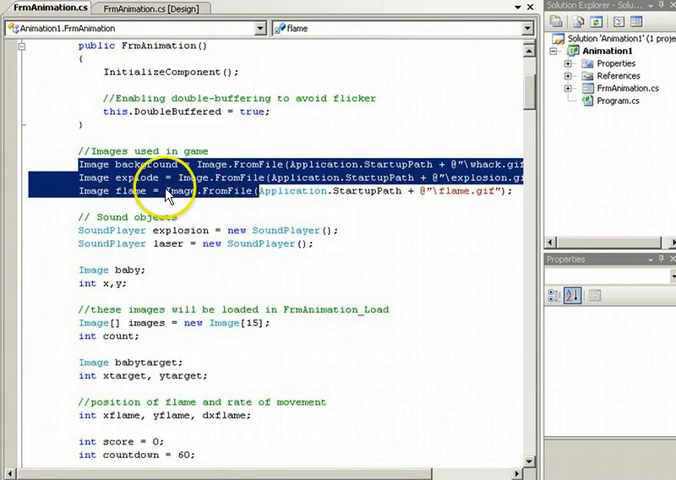
pyautogui.scroll(-3)
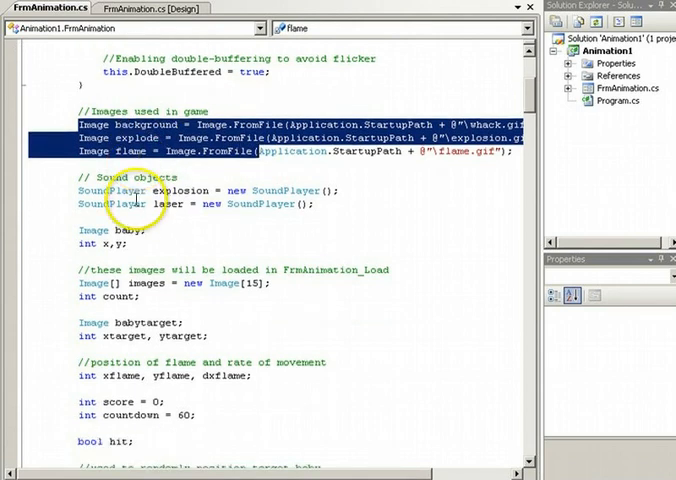
pyautogui.scroll(-3)
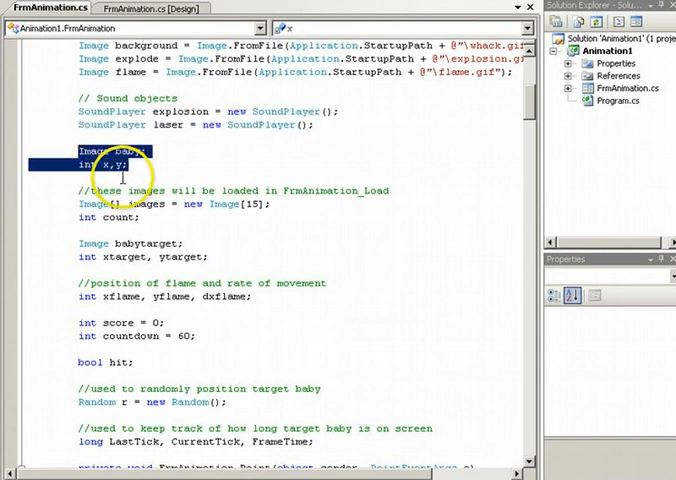
pyautogui.scroll(-3)
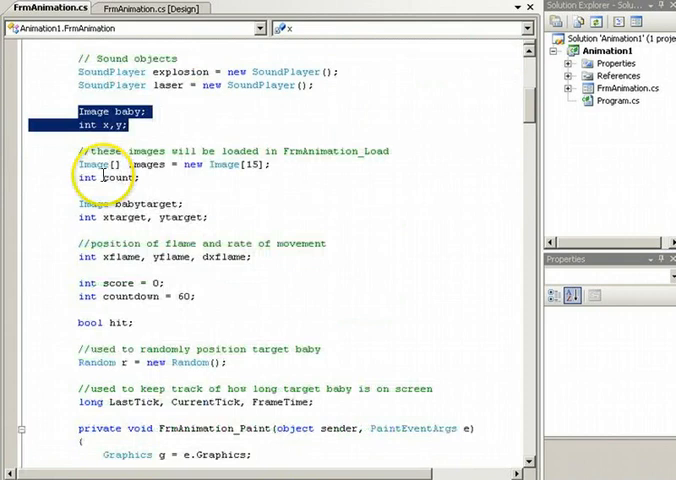
pyautogui.click(170, 164)
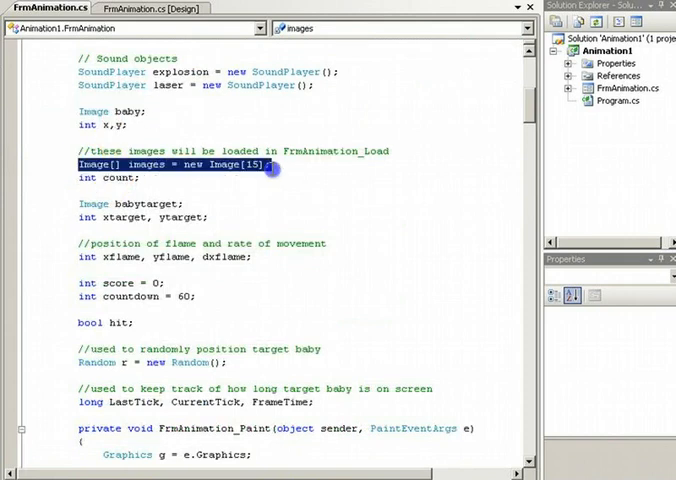
pyautogui.moveTo(272, 168)
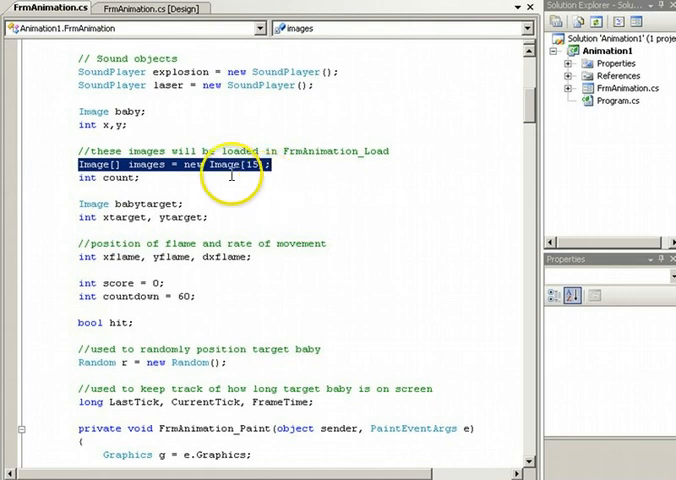
pyautogui.scroll(-3)
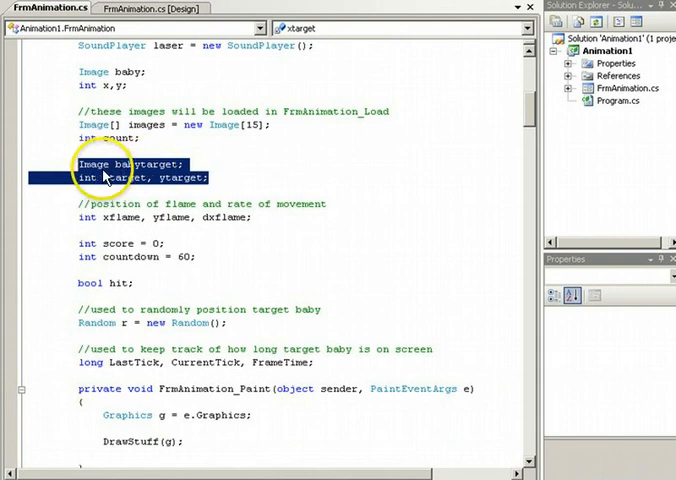
pyautogui.moveTo(160, 178)
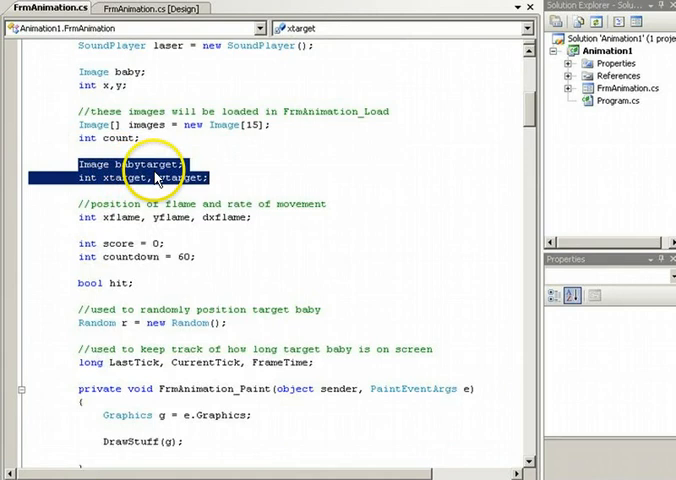
pyautogui.scroll(-3)
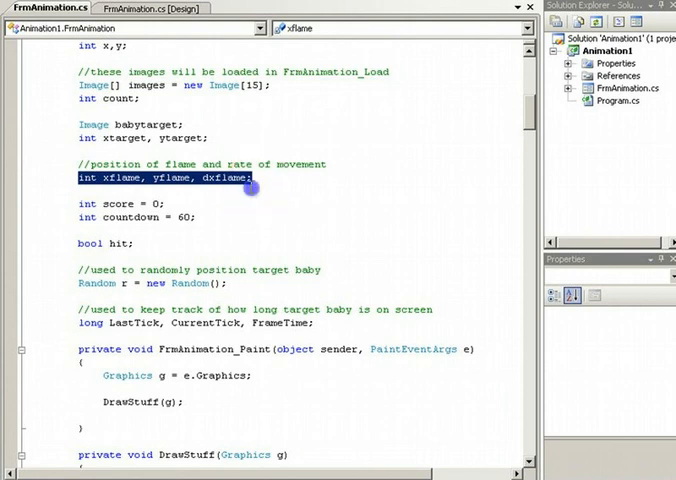
pyautogui.doubleClick(228, 178)
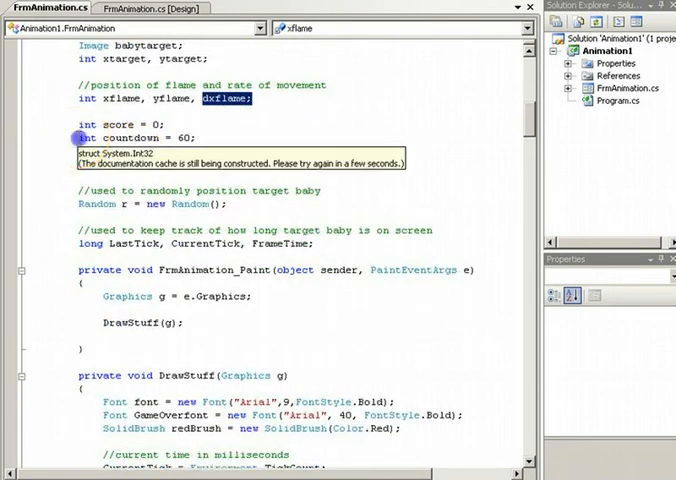
pyautogui.scroll(-3)
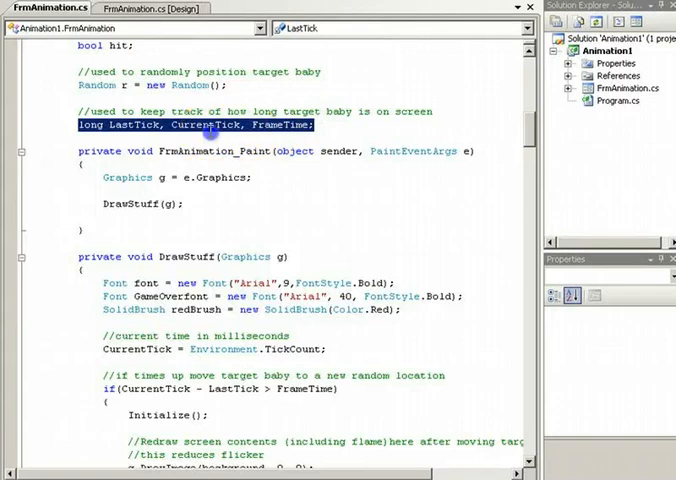
pyautogui.doubleClick(128, 124)
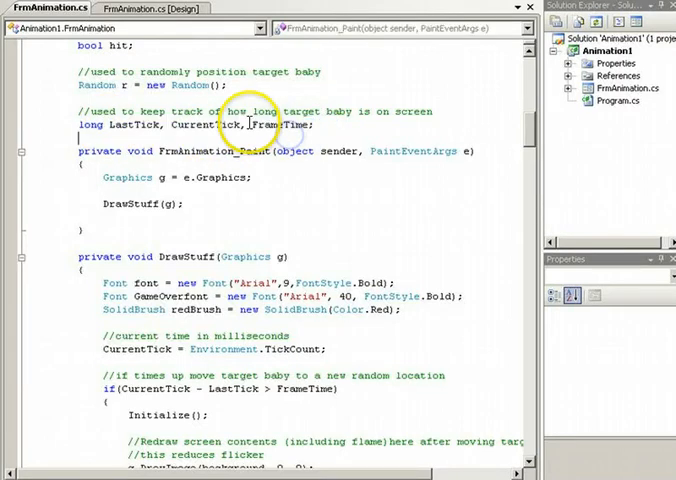
pyautogui.doubleClick(284, 124)
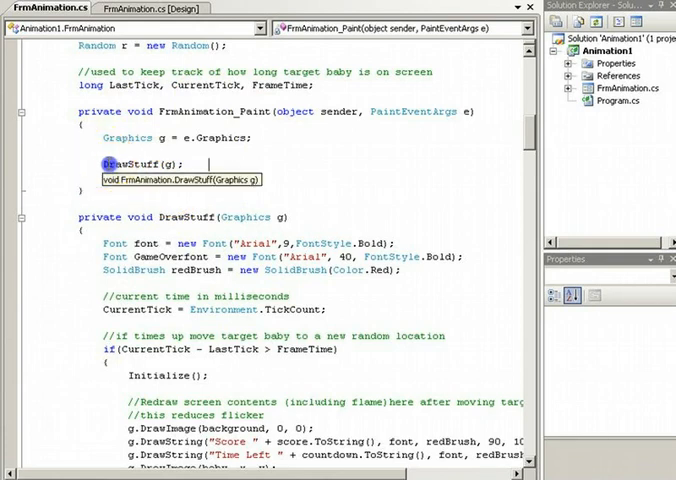
pyautogui.scroll(-3)
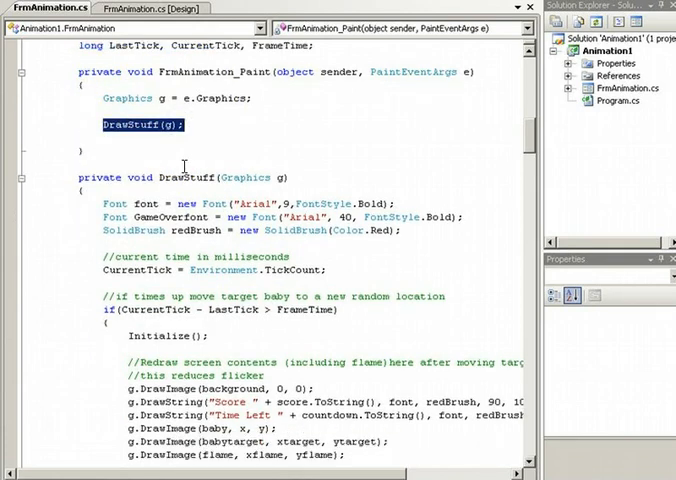
pyautogui.scroll(-3)
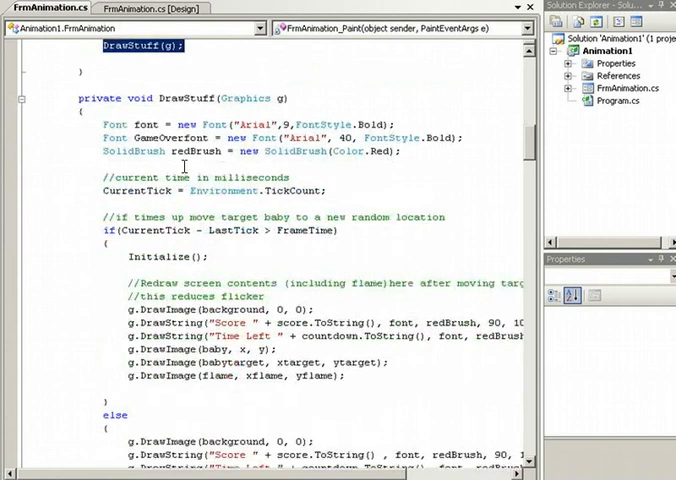
pyautogui.scroll(-3)
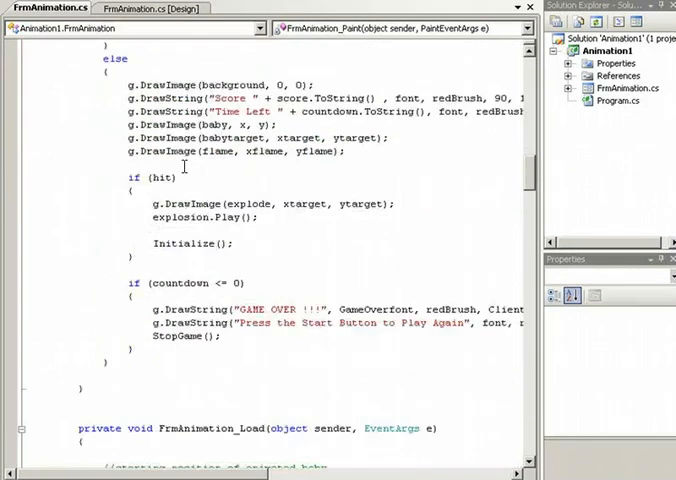
pyautogui.scroll(-3)
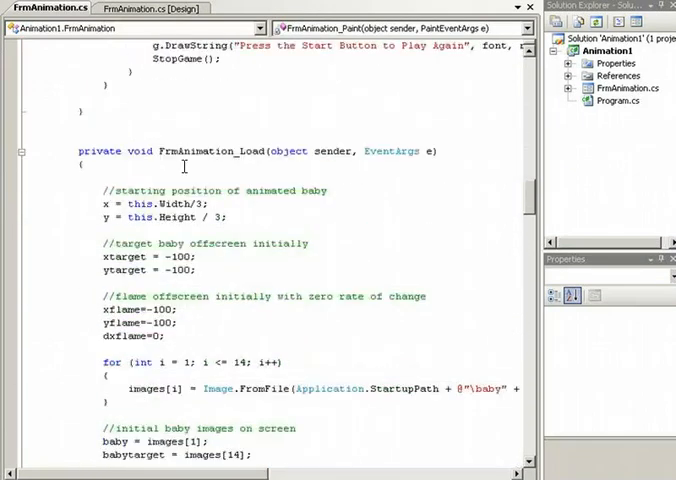
pyautogui.scroll(-3)
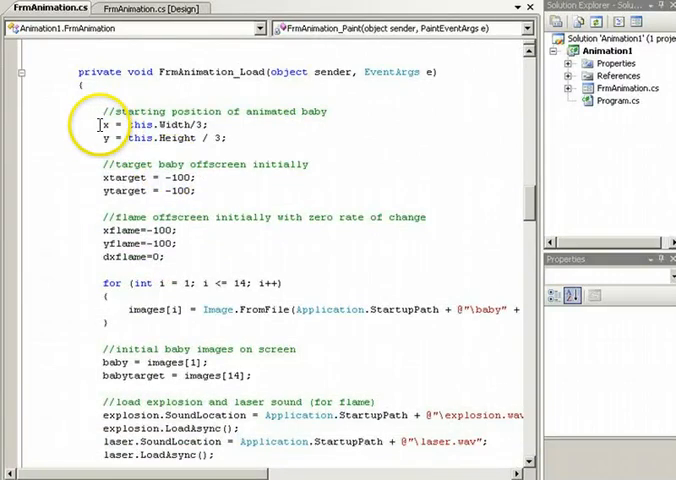
pyautogui.moveTo(100, 124); pyautogui.dragTo(228, 138)
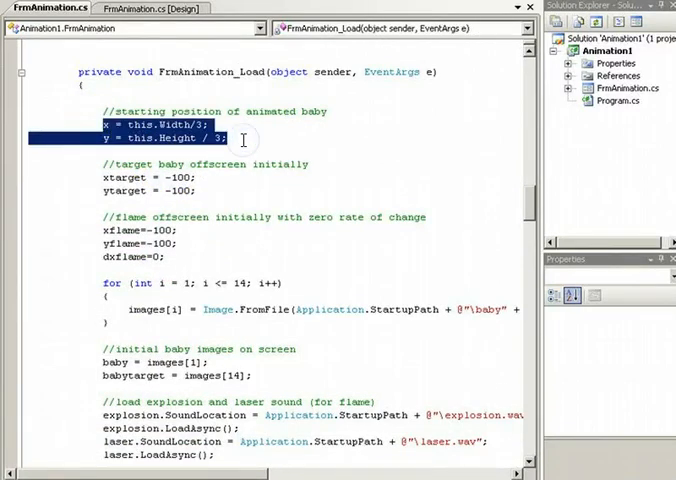
pyautogui.scroll(-3)
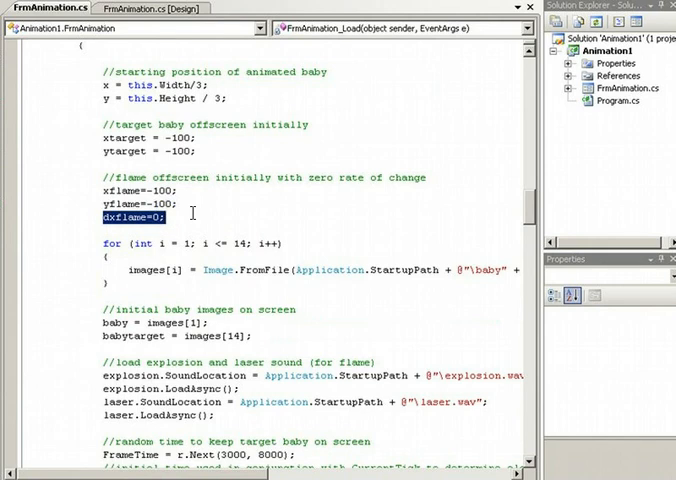
pyautogui.scroll(-3)
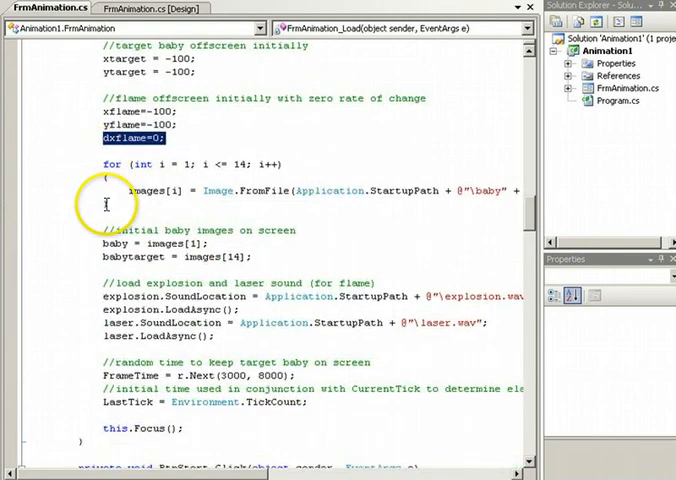
pyautogui.scroll(-3)
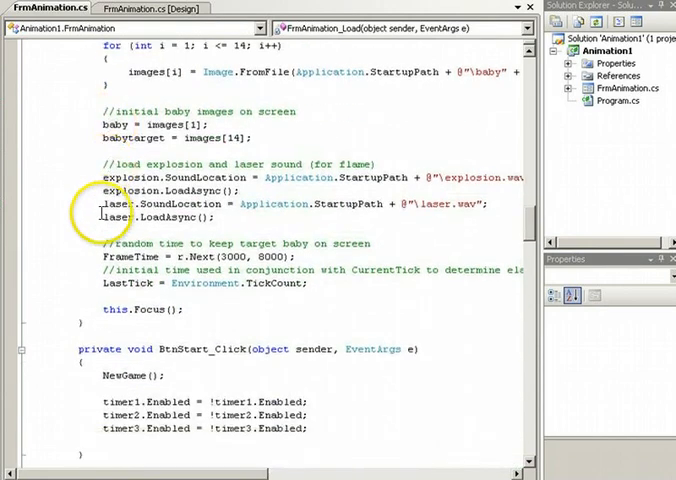
pyautogui.scroll(-3)
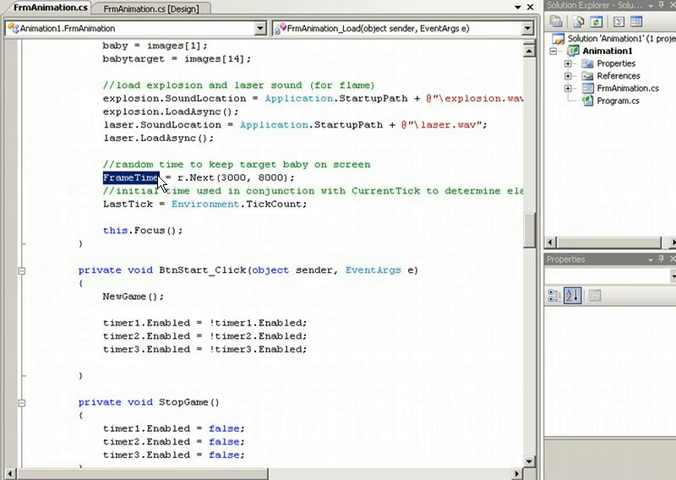
pyautogui.scroll(-3)
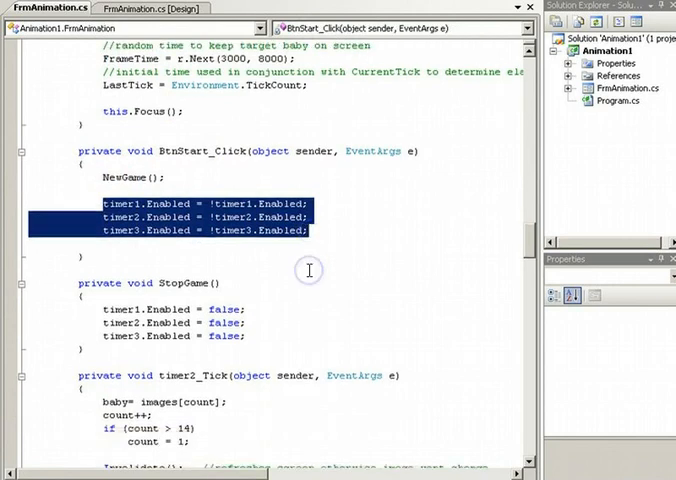
pyautogui.scroll(-3)
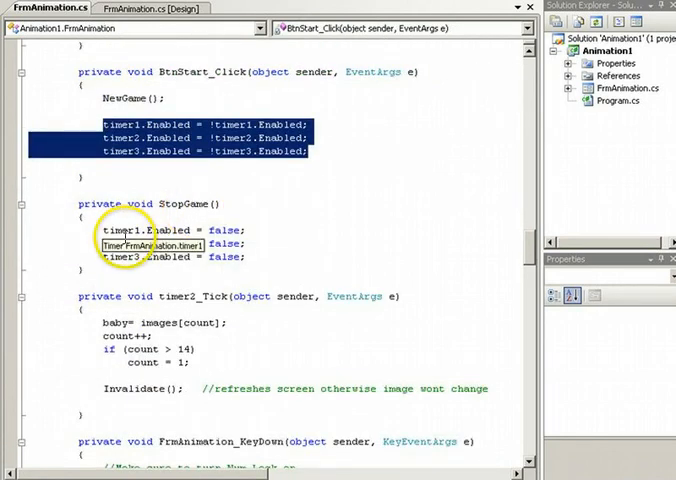
pyautogui.scroll(-3)
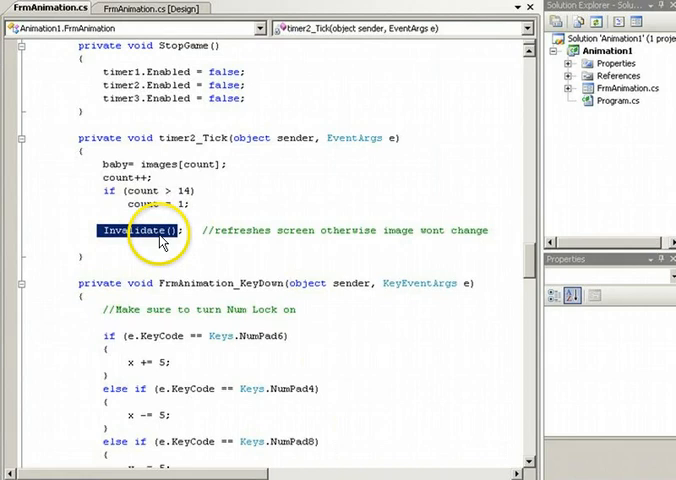
pyautogui.scroll(-3)
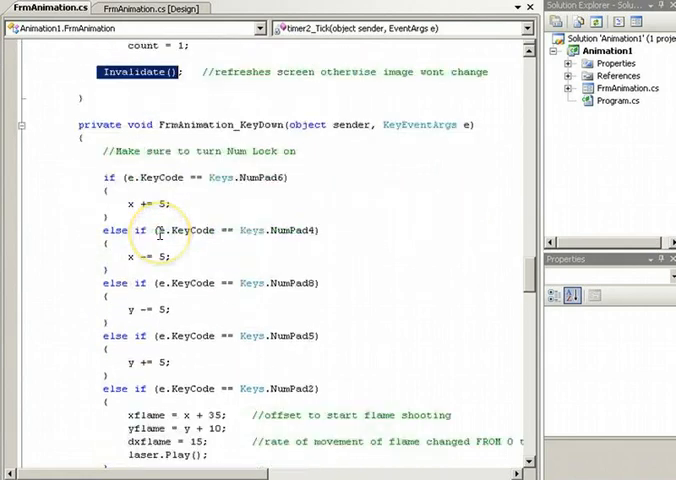
pyautogui.scroll(-3)
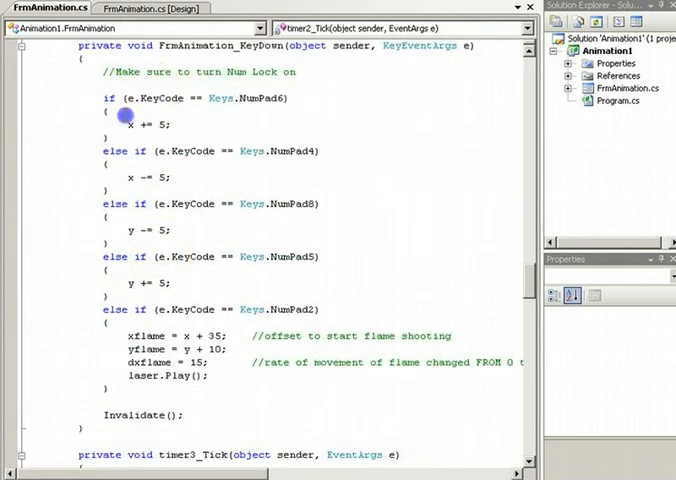
pyautogui.moveTo(128, 122); pyautogui.dragTo(156, 284)
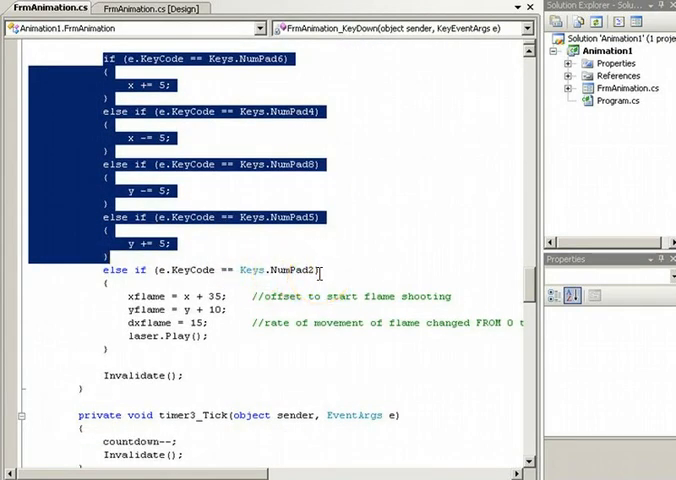
pyautogui.moveTo(296, 336)
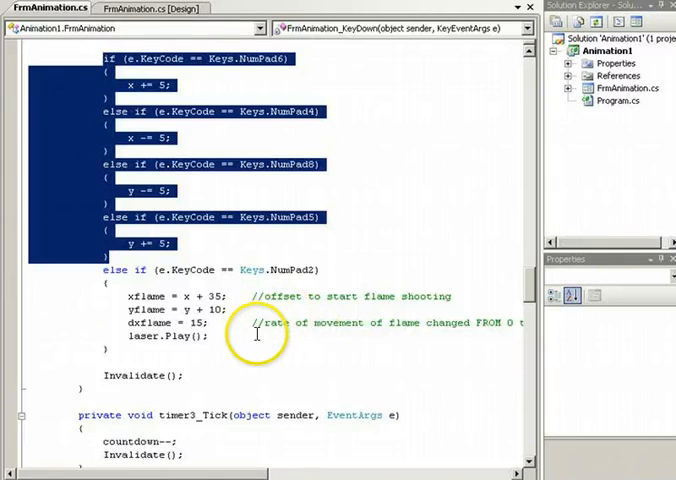
pyautogui.moveTo(240, 336)
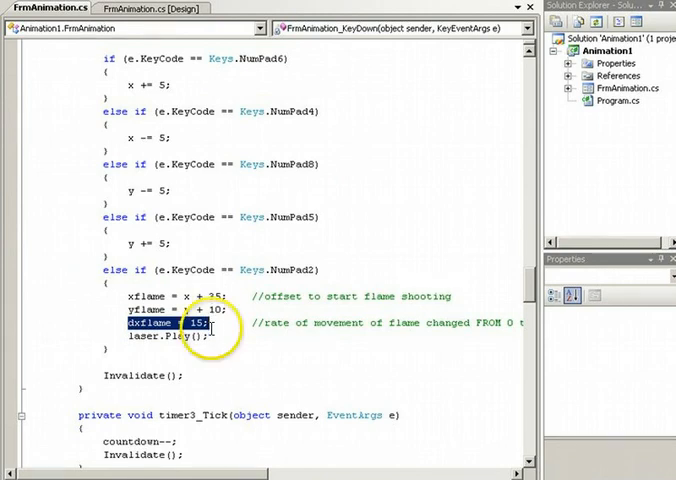
pyautogui.write('5')
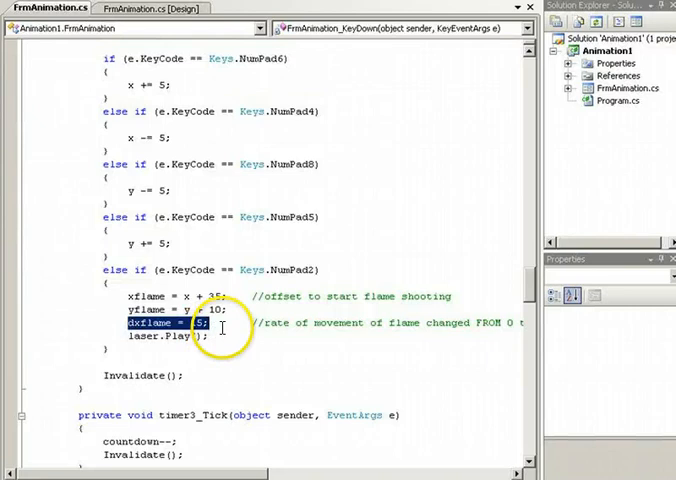
pyautogui.scroll(-3)
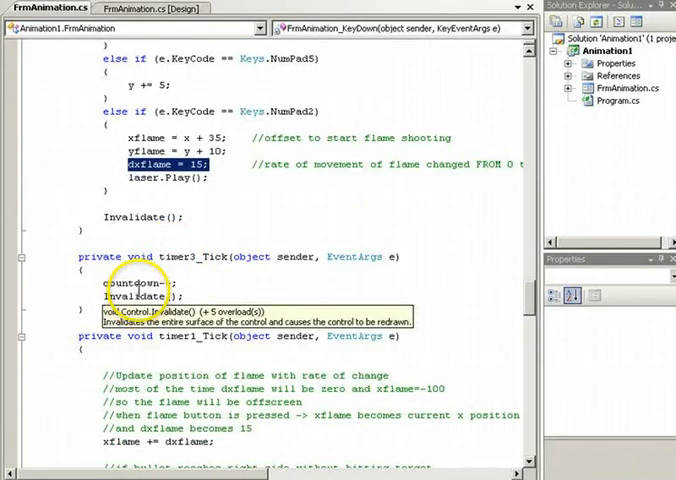
pyautogui.scroll(-3)
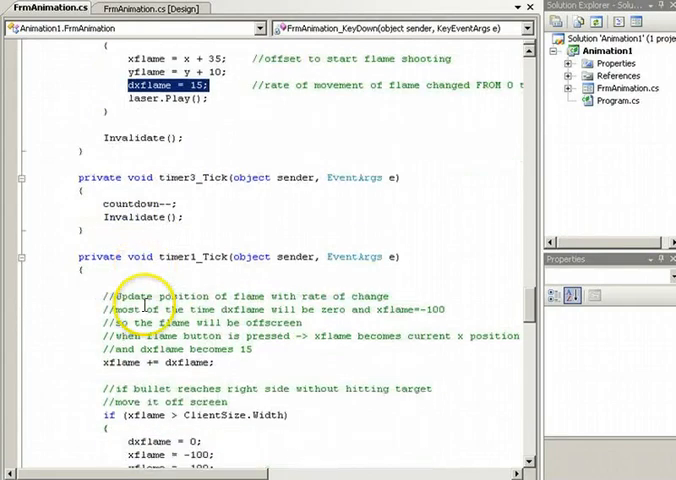
pyautogui.scroll(-3)
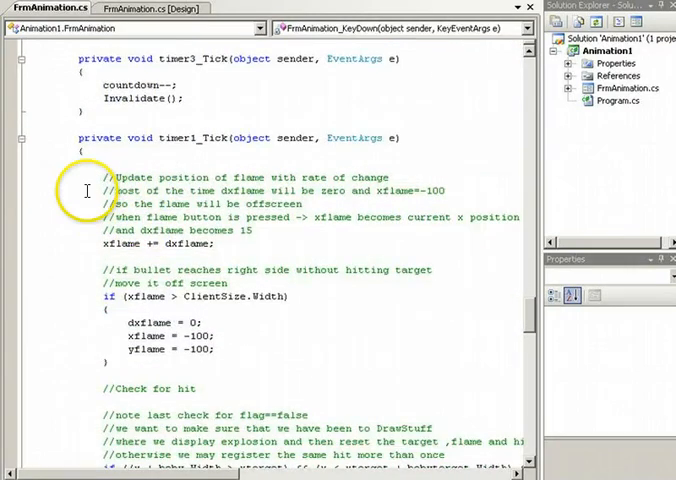
pyautogui.doubleClick(160, 244)
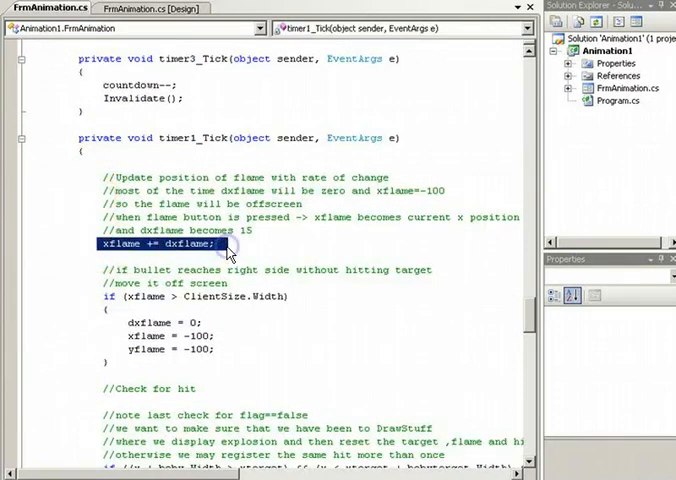
pyautogui.moveTo(224, 244)
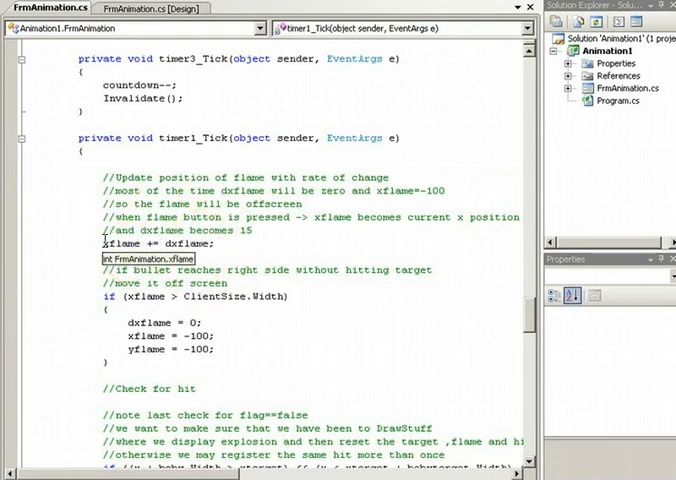
pyautogui.scroll(-3)
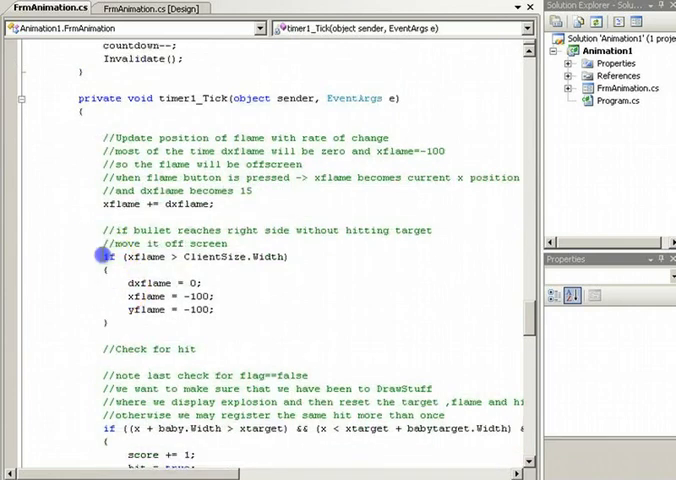
pyautogui.moveTo(100, 256); pyautogui.dragTo(118, 326)
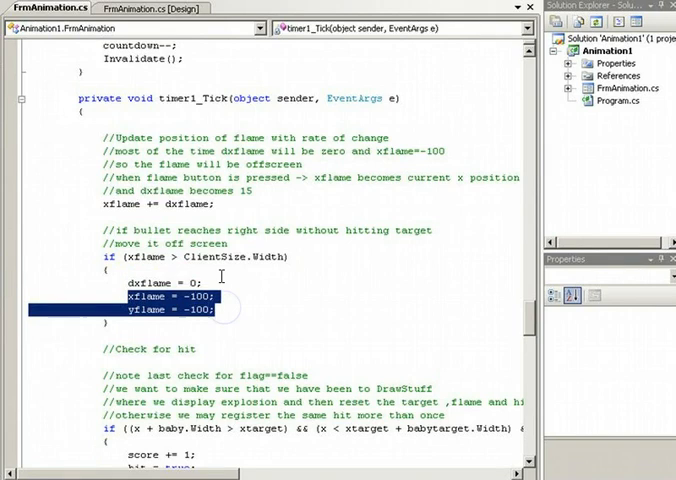
pyautogui.moveTo(272, 324)
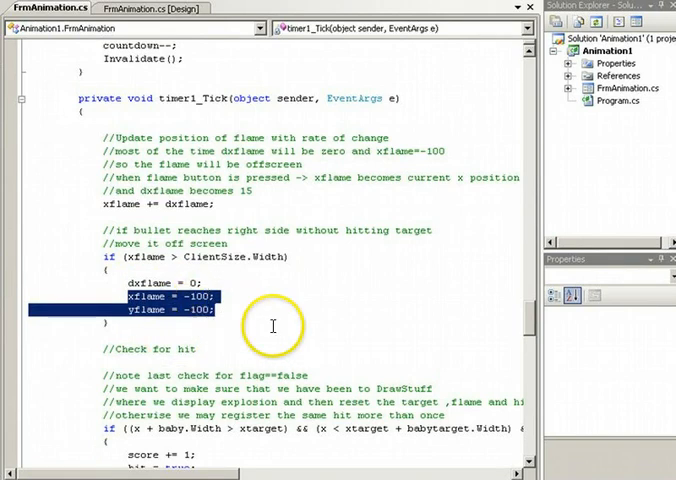
pyautogui.scroll(-3)
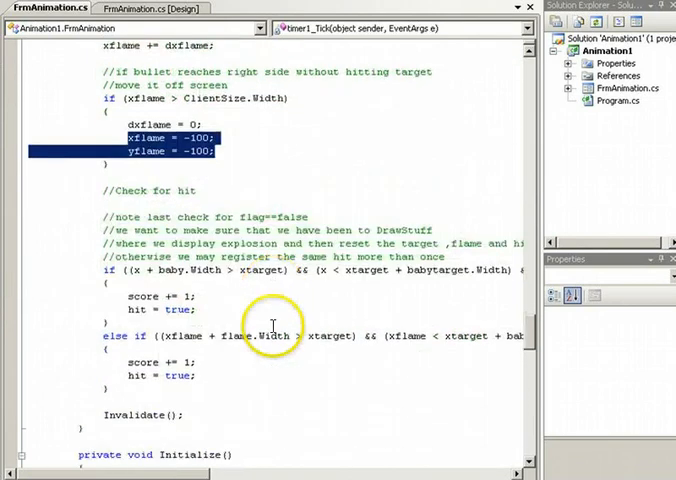
pyautogui.moveTo(178, 472)
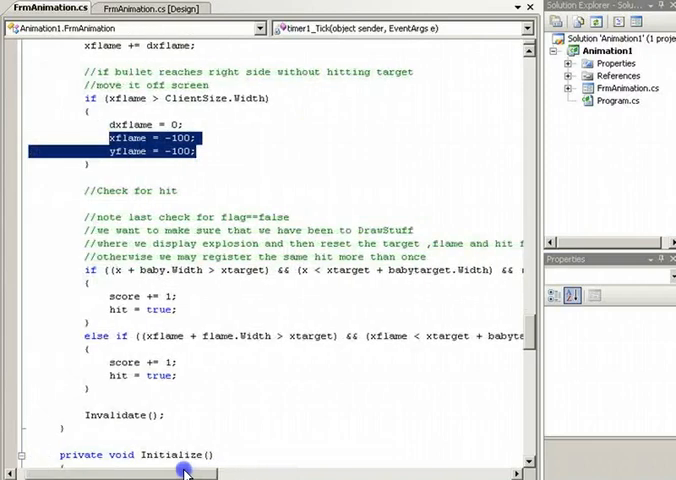
pyautogui.moveTo(184, 470); pyautogui.dragTo(262, 470)
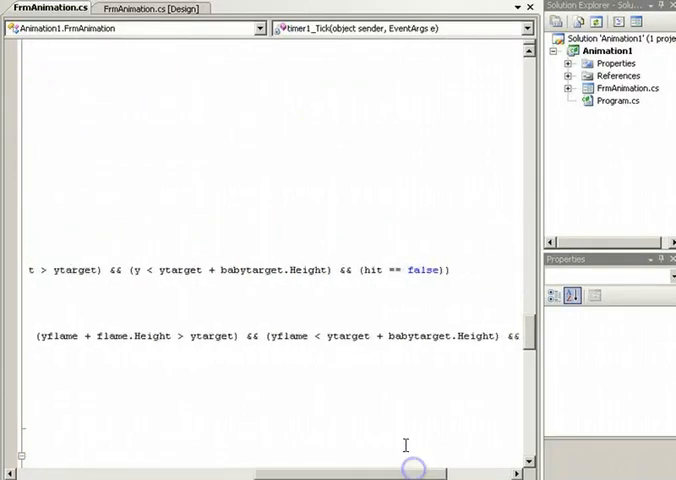
pyautogui.doubleClick(378, 270)
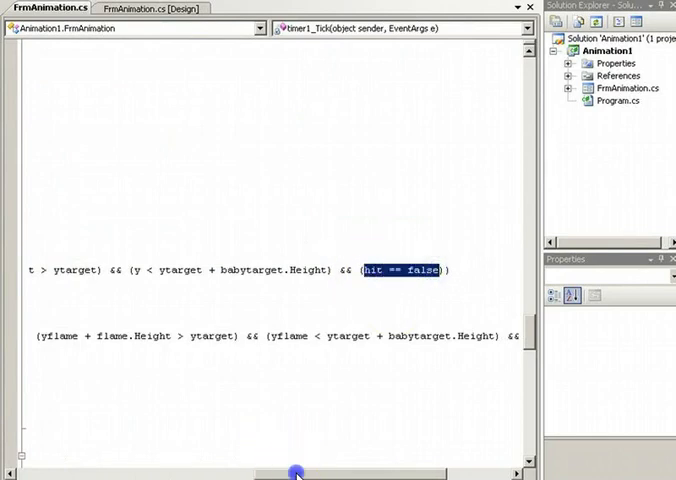
pyautogui.scroll(3)
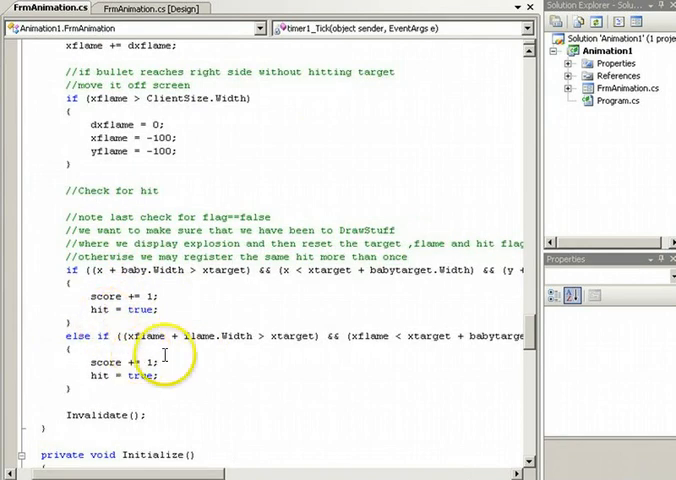
pyautogui.moveTo(160, 344)
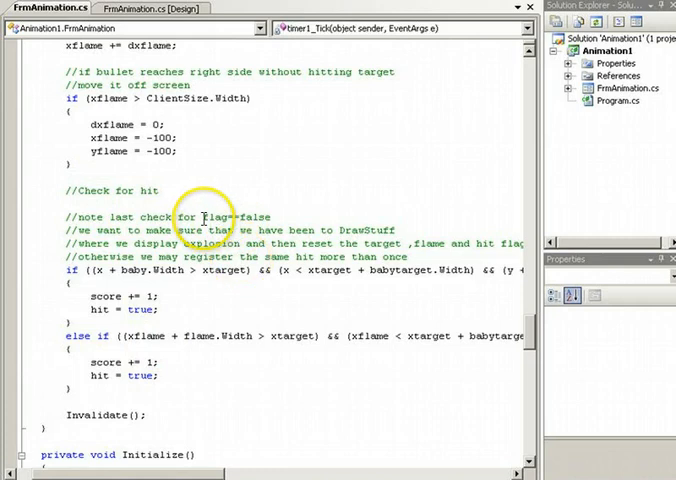
pyautogui.doubleClick(236, 216)
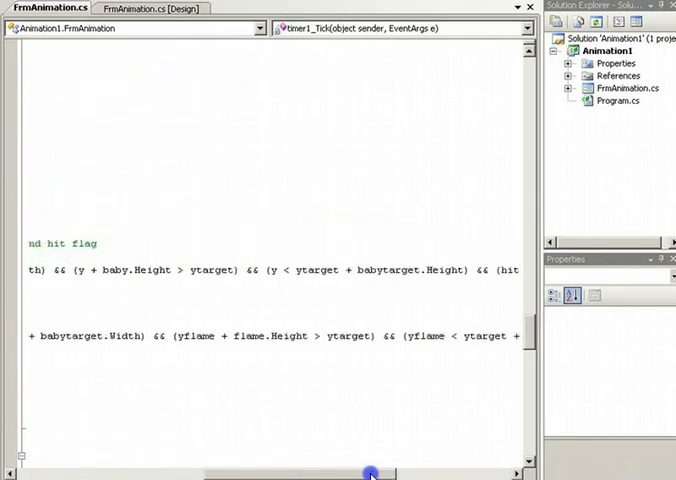
pyautogui.hscroll(3)
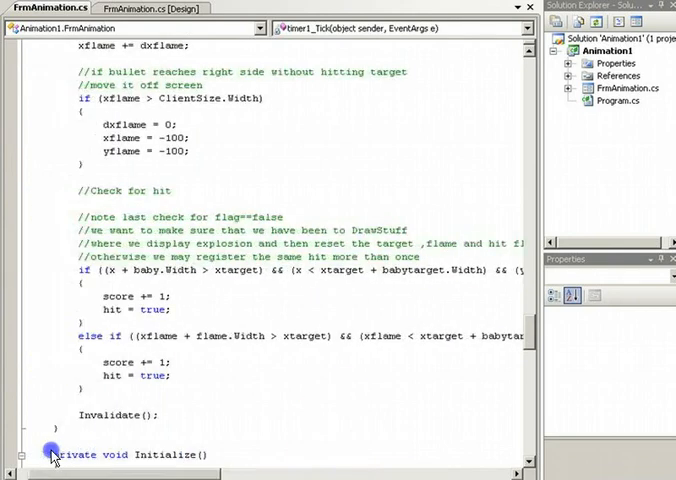
pyautogui.doubleClick(120, 308)
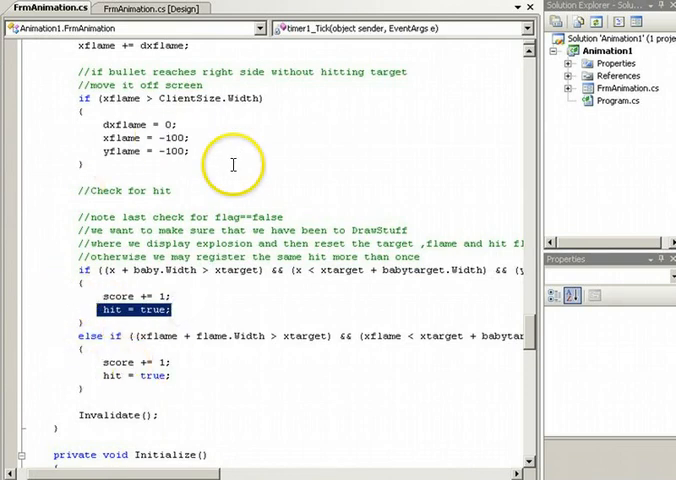
pyautogui.moveTo(208, 442)
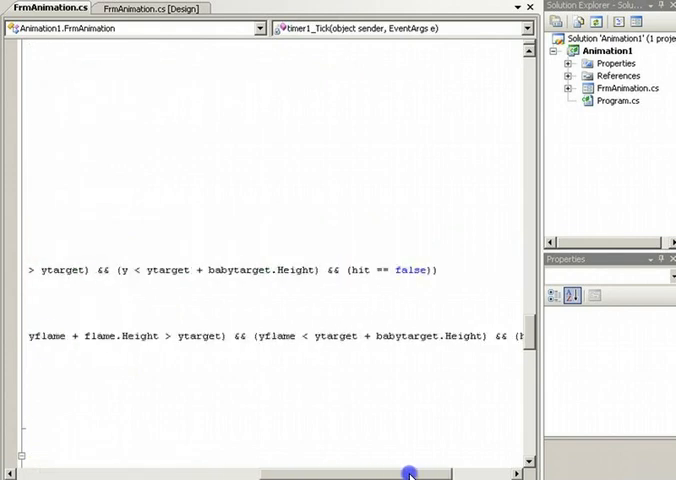
pyautogui.hscroll(-3)
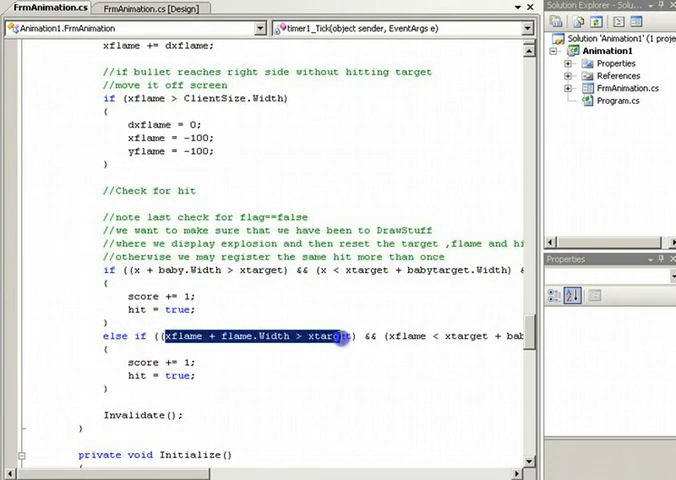
pyautogui.scroll(-3)
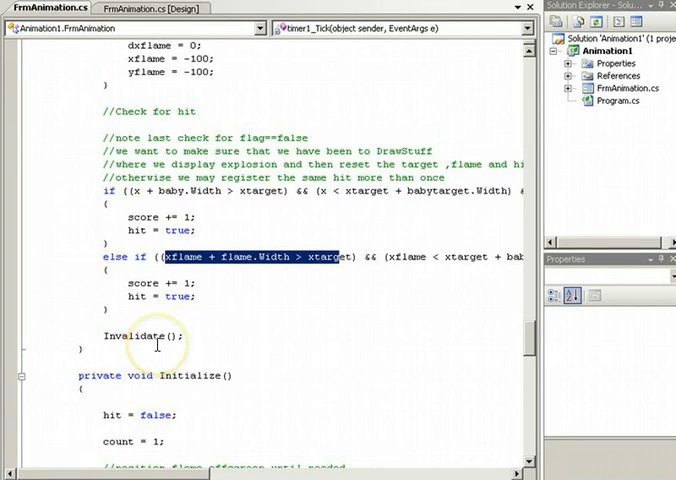
pyautogui.scroll(-3)
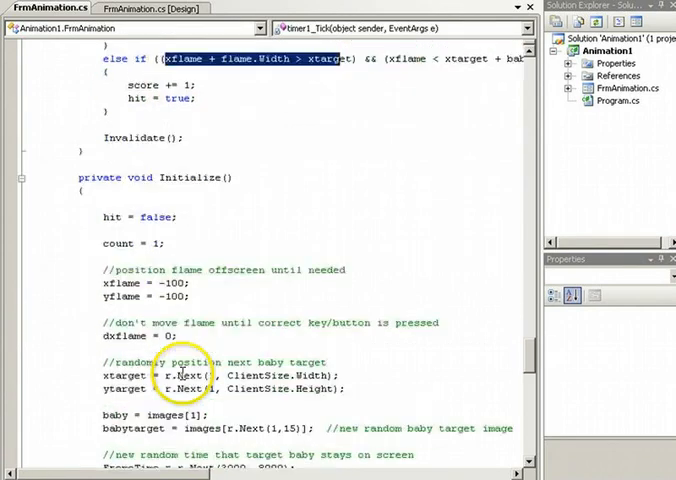
pyautogui.scroll(-3)
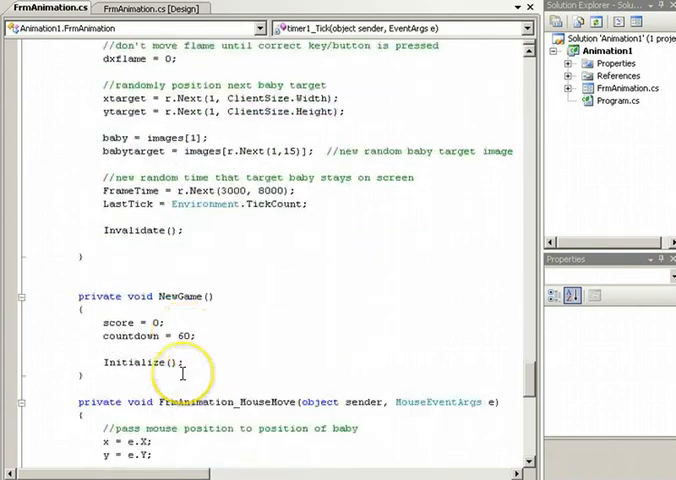
pyautogui.scroll(-3)
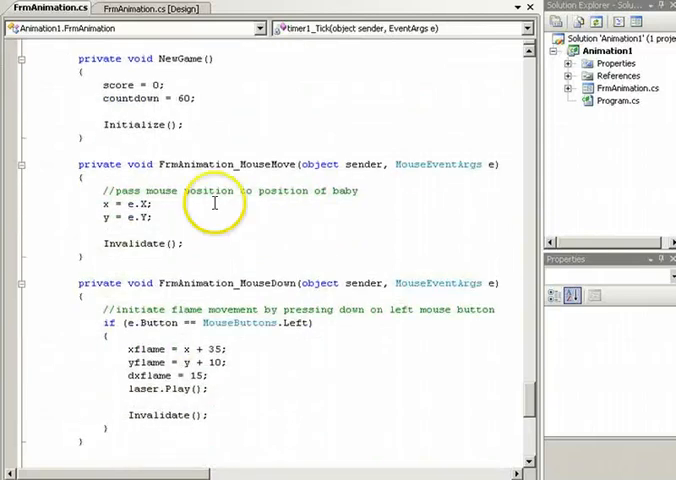
pyautogui.moveTo(472, 170)
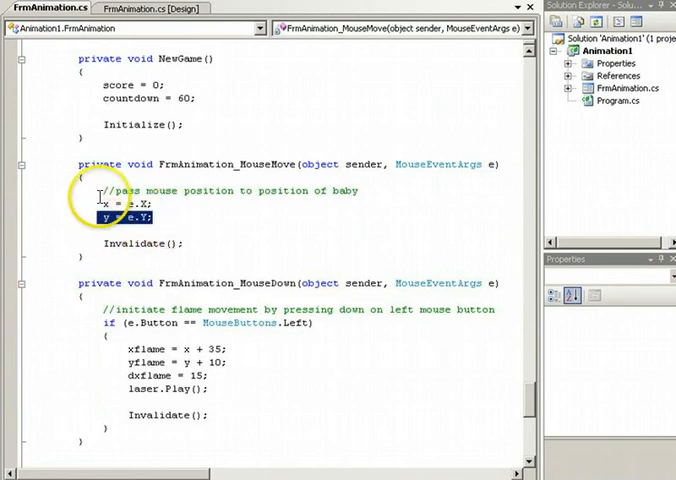
pyautogui.moveTo(120, 264)
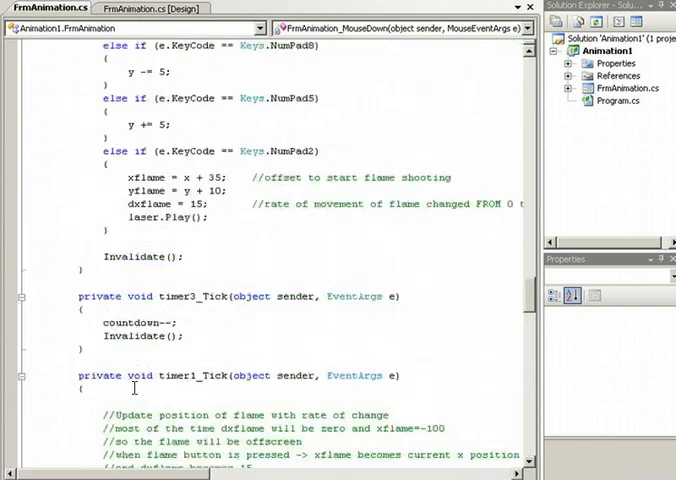
pyautogui.scroll(3)
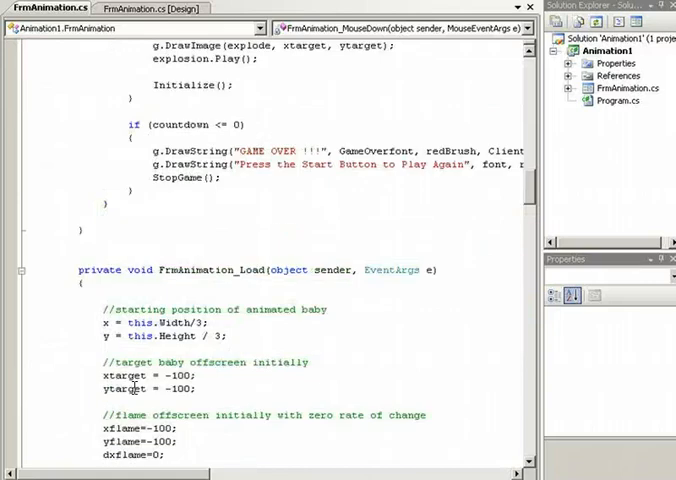
pyautogui.scroll(3)
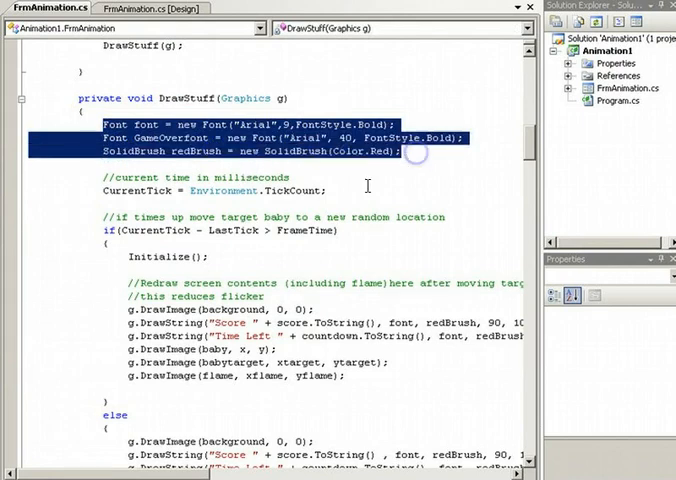
pyautogui.moveTo(312, 176)
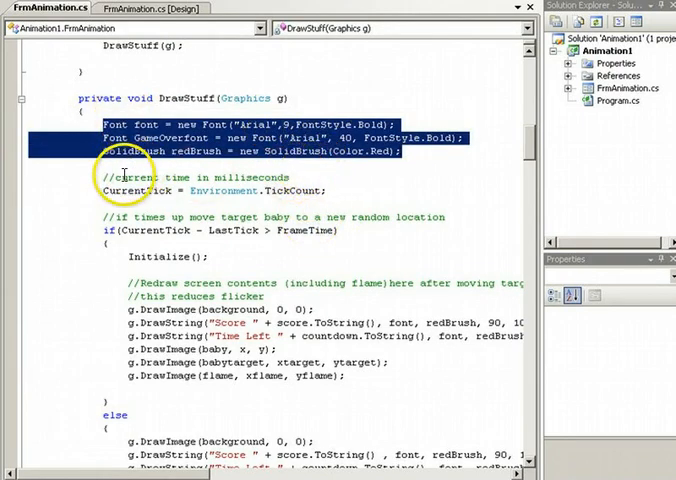
pyautogui.moveTo(112, 192)
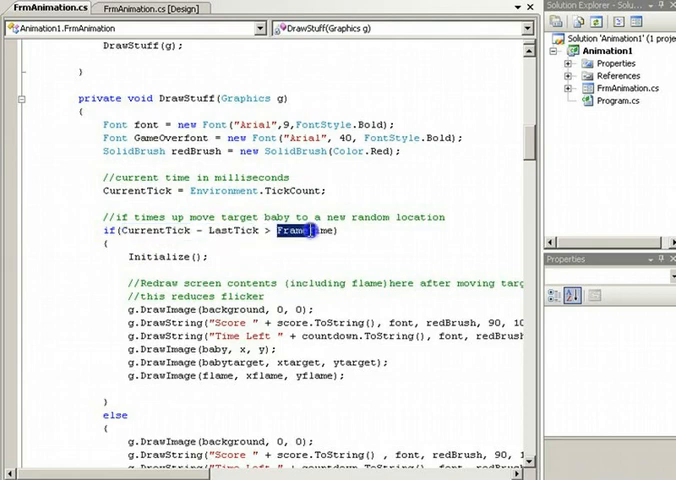
pyautogui.scroll(-3)
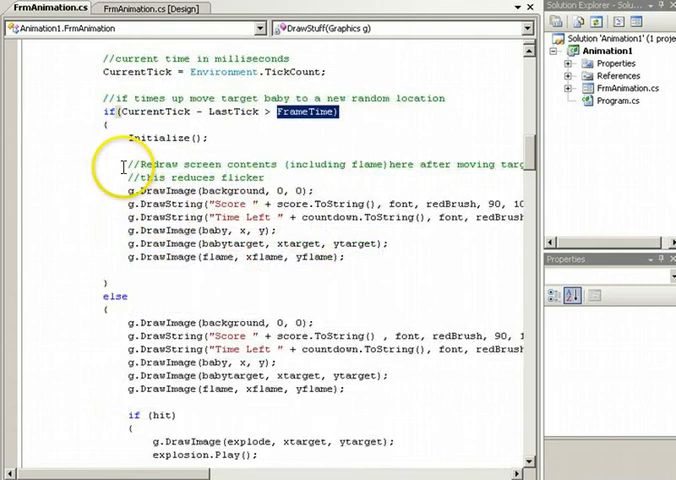
pyautogui.moveTo(128, 164); pyautogui.dragTo(350, 256)
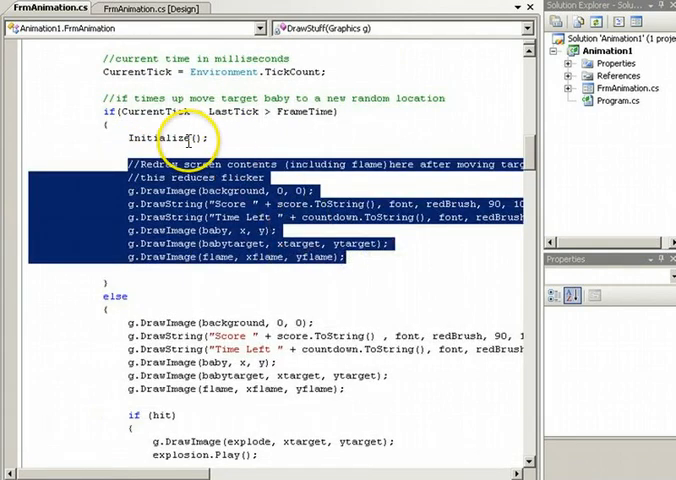
pyautogui.scroll(-3)
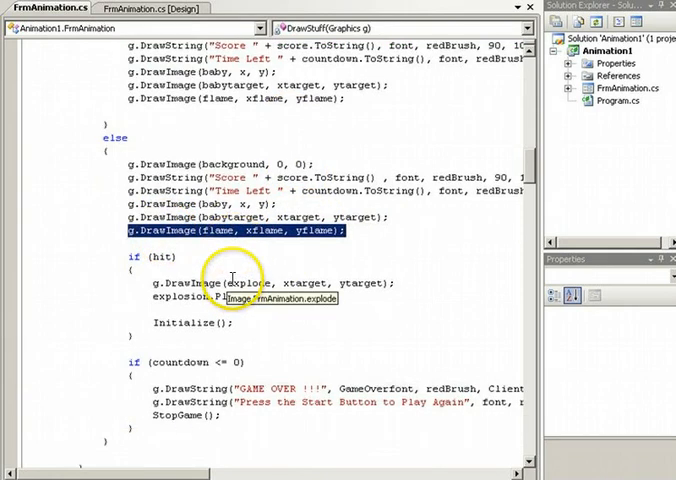
pyautogui.scroll(-3)
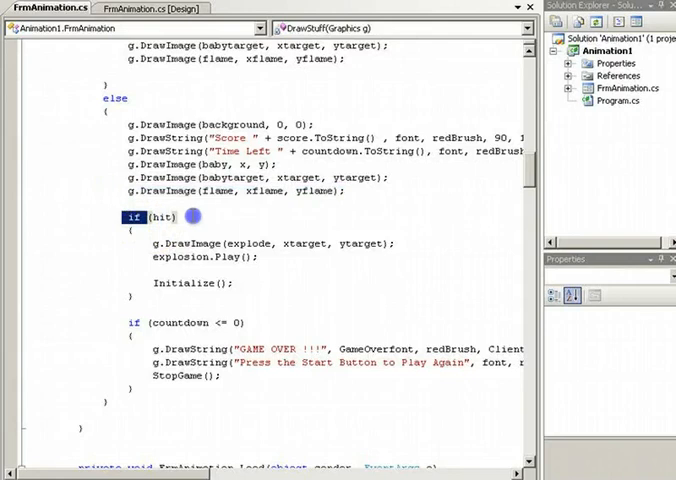
pyautogui.scroll(-3)
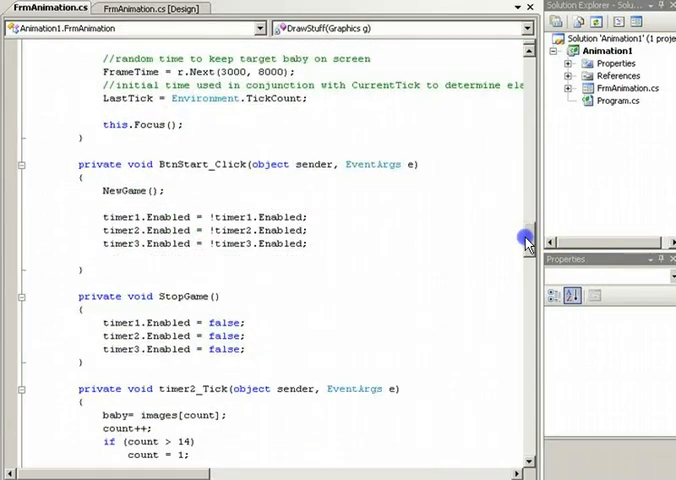
pyautogui.scroll(-3)
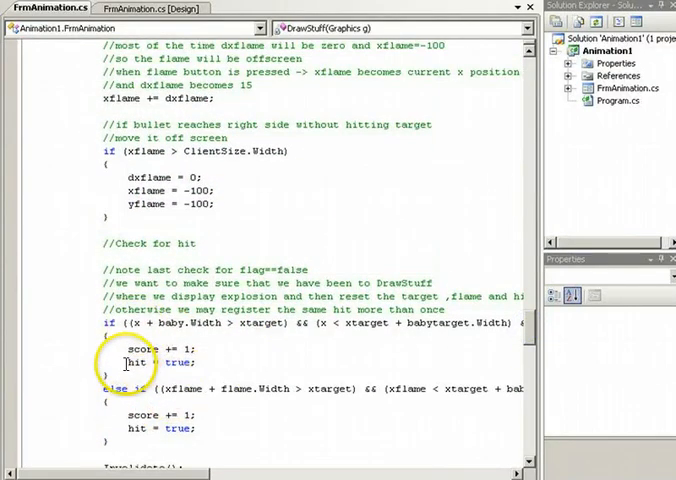
pyautogui.doubleClick(140, 362)
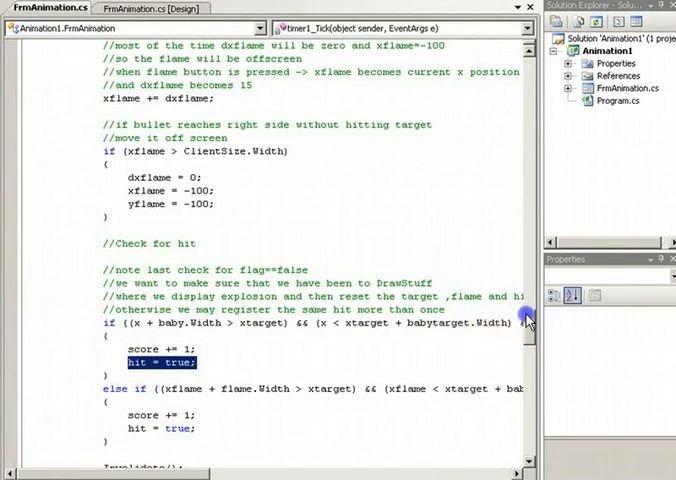
pyautogui.scroll(3)
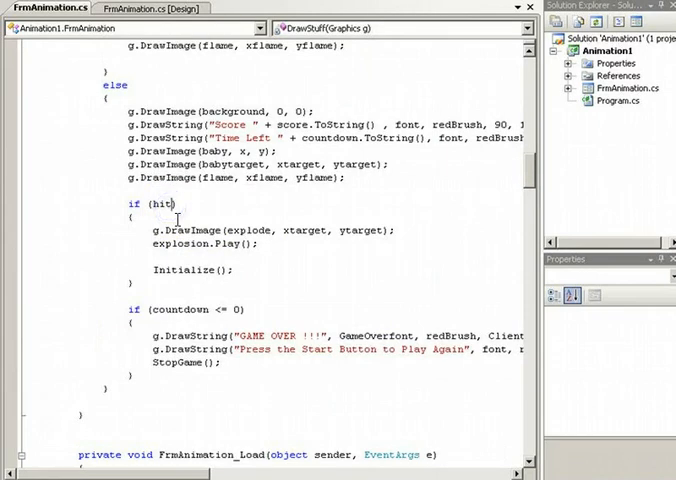
pyautogui.write('==true')
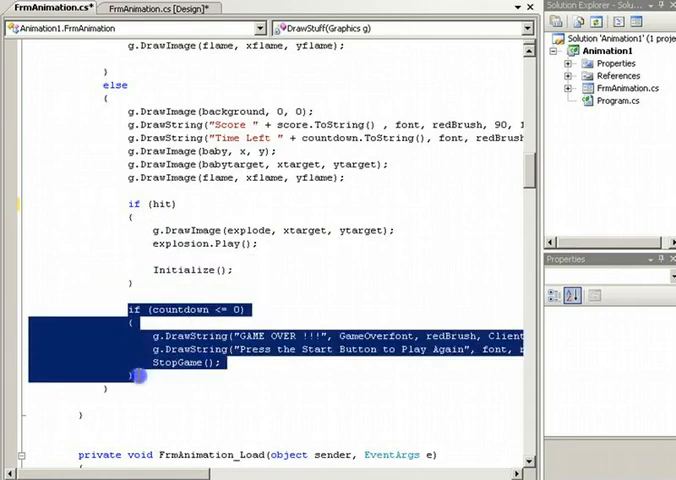
pyautogui.moveTo(172, 376)
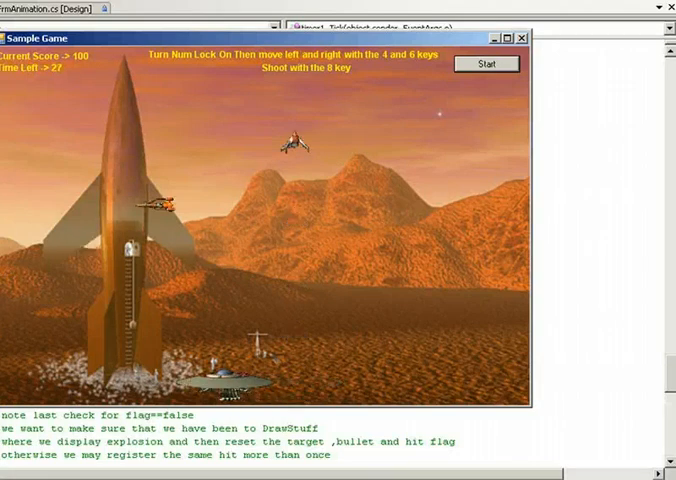
# Step: Close the running space shooter window to return to its timer code
pyautogui.click(488, 64)
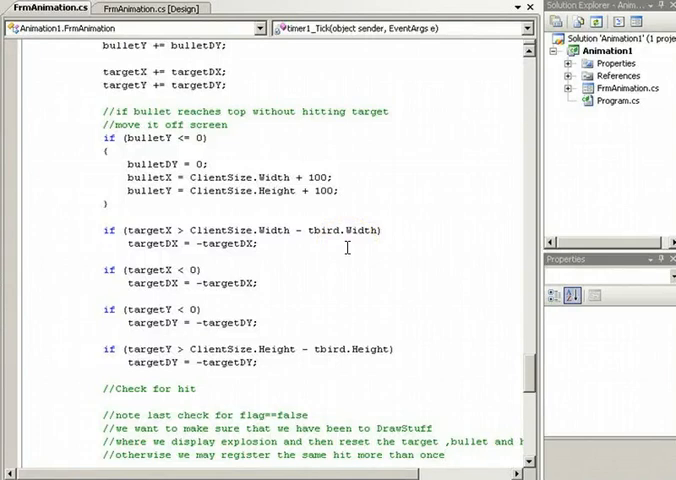
pyautogui.scroll(3)
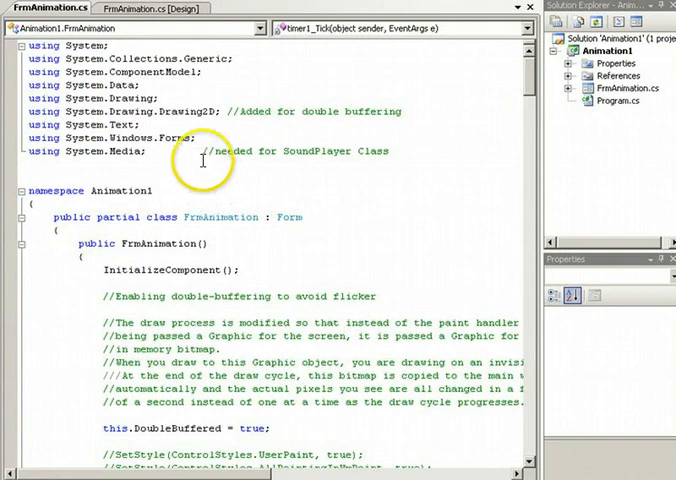
pyautogui.scroll(-3)
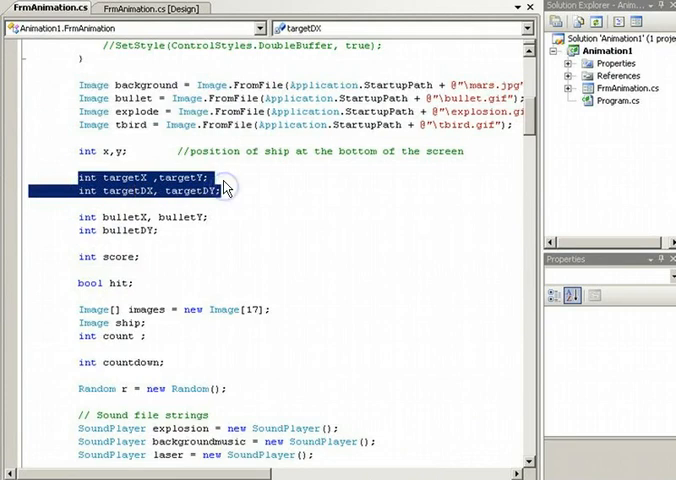
pyautogui.click(150, 190)
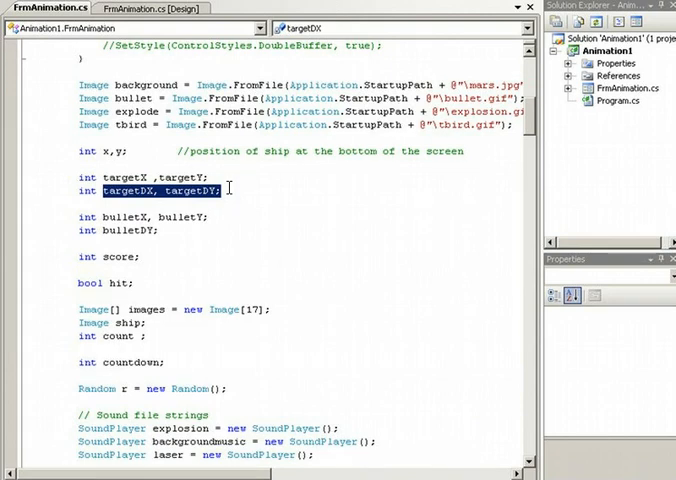
pyautogui.moveTo(78, 216)
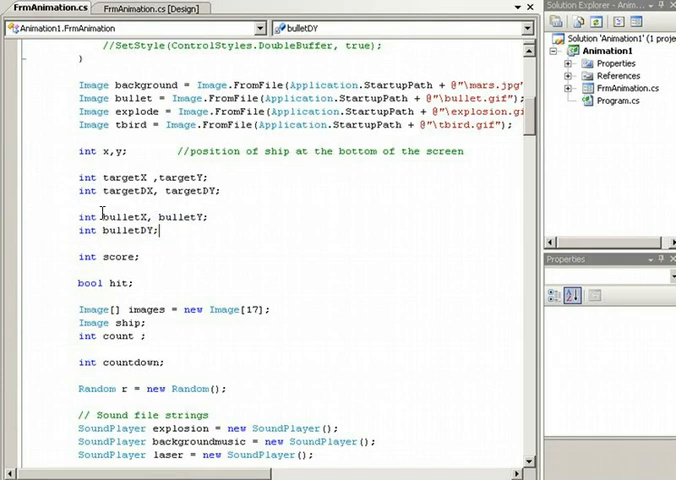
pyautogui.doubleClick(120, 216)
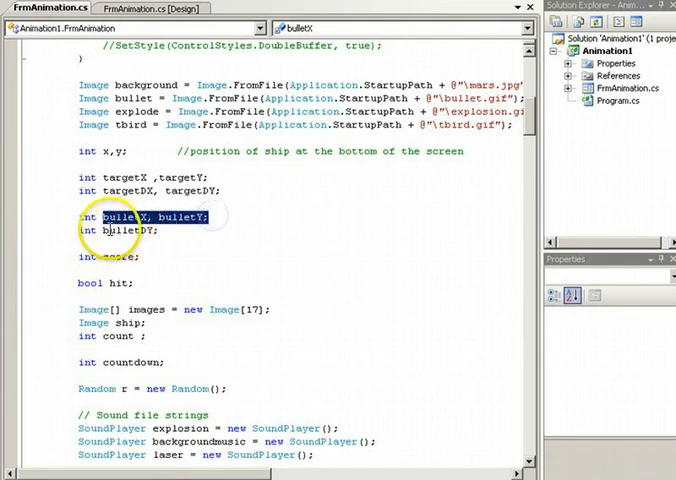
pyautogui.doubleClick(132, 230)
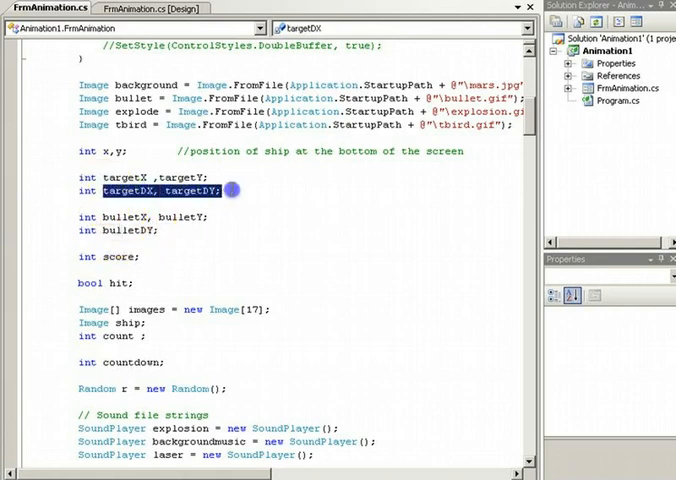
pyautogui.moveTo(104, 232)
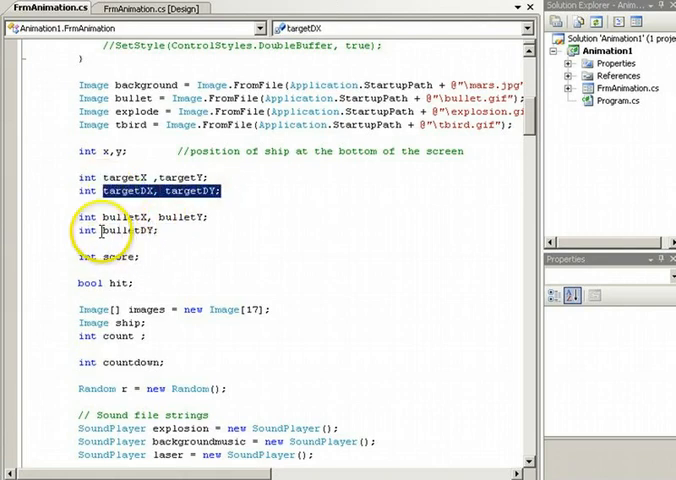
pyautogui.doubleClick(120, 232)
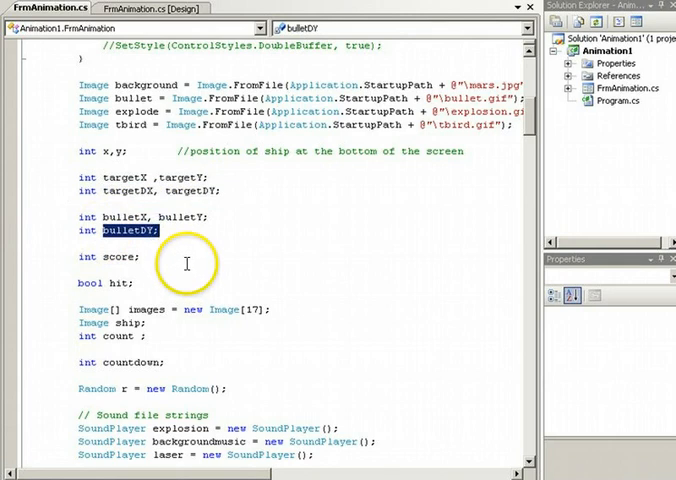
pyautogui.scroll(-3)
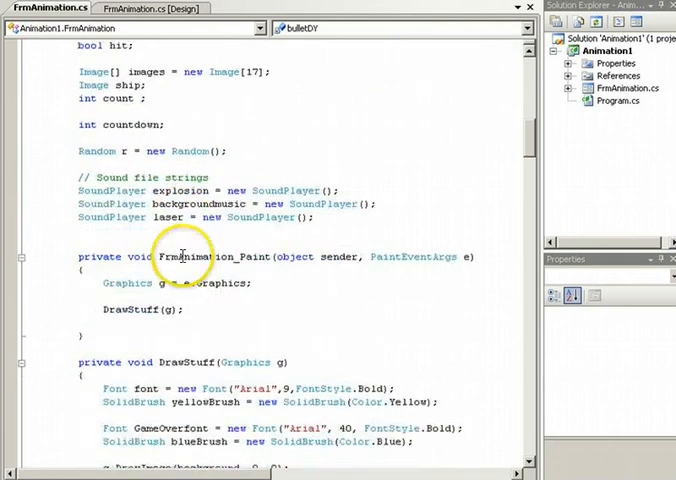
pyautogui.scroll(-3)
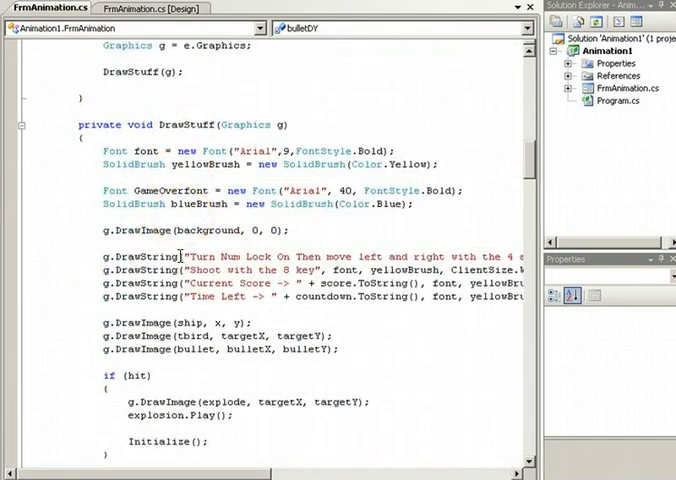
pyautogui.scroll(-3)
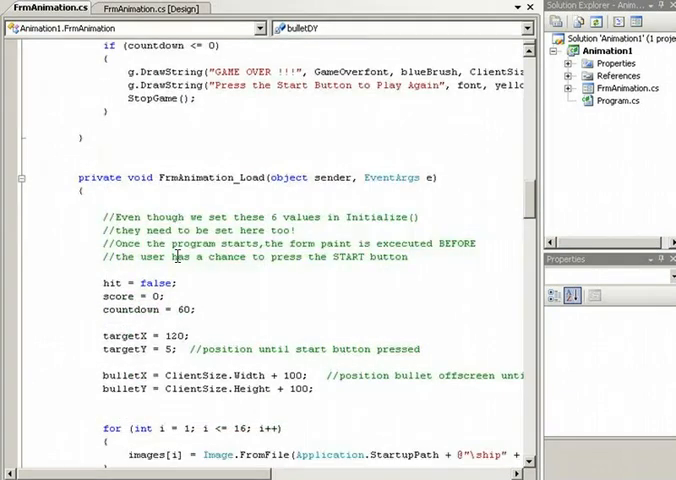
pyautogui.scroll(-3)
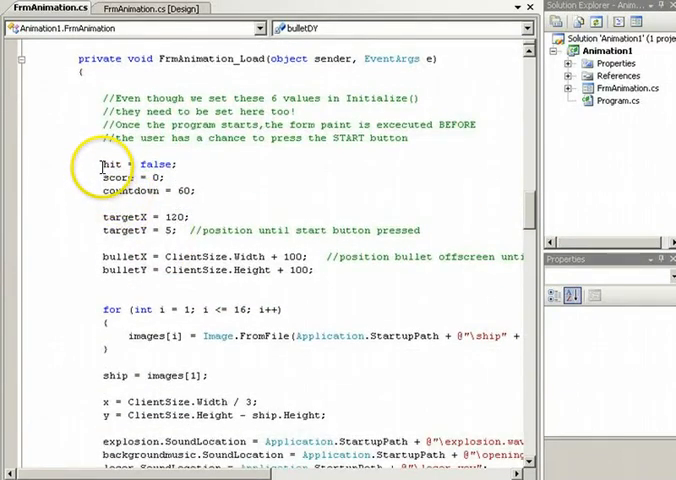
pyautogui.doubleClick(136, 164)
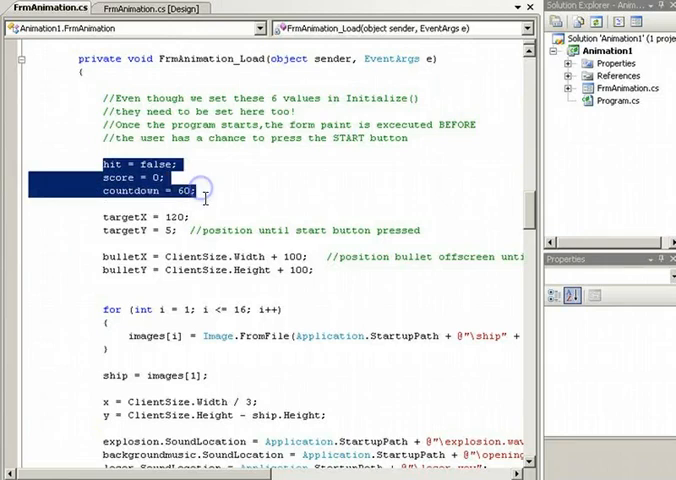
pyautogui.scroll(-3)
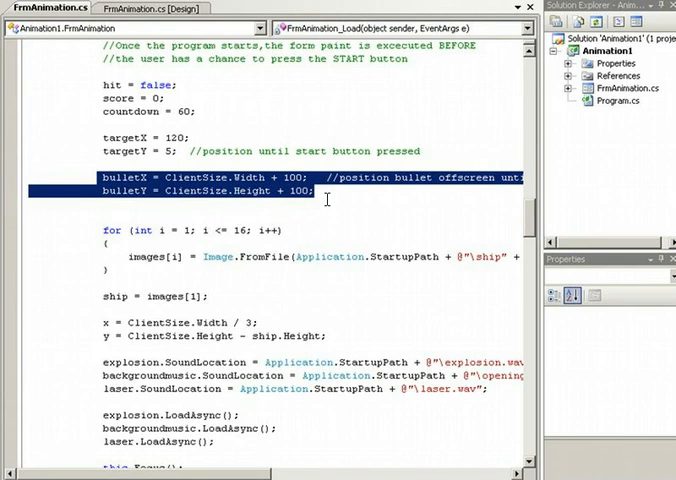
pyautogui.moveTo(310, 180)
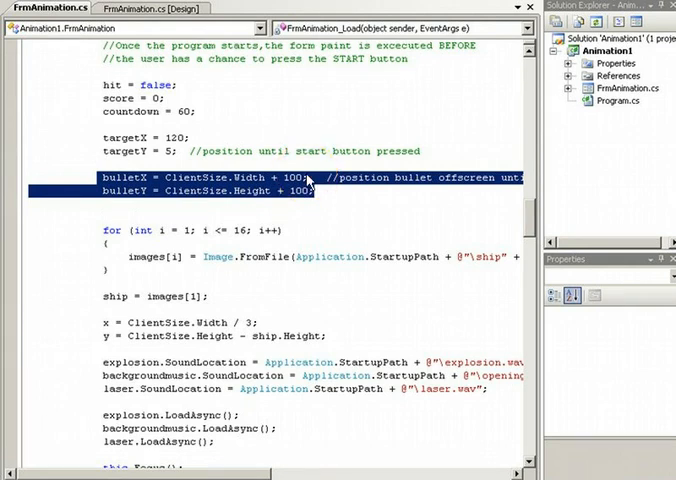
pyautogui.scroll(-3)
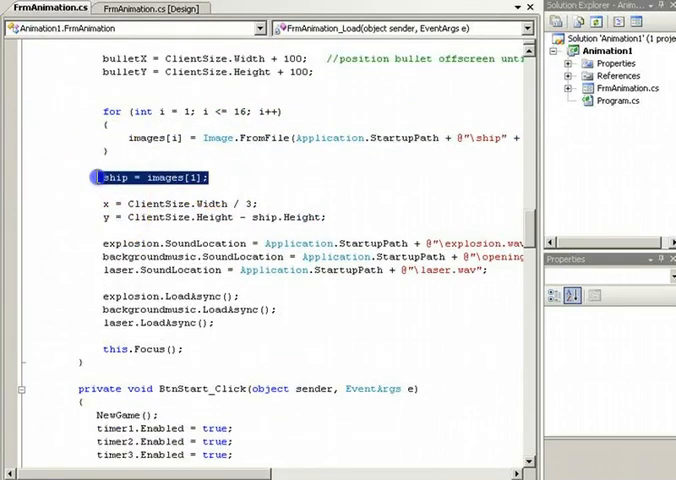
pyautogui.scroll(-3)
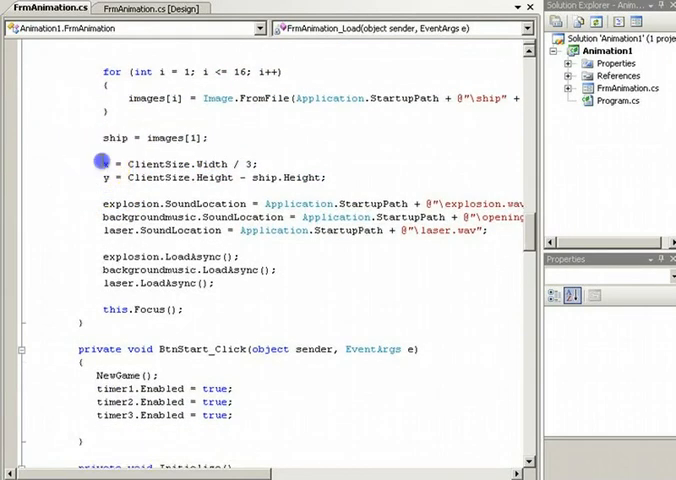
pyautogui.moveTo(102, 162); pyautogui.dragTo(324, 176)
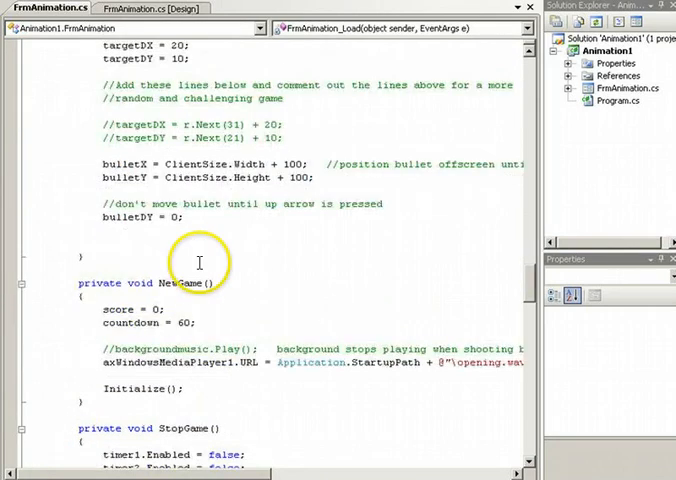
pyautogui.moveTo(532, 292)
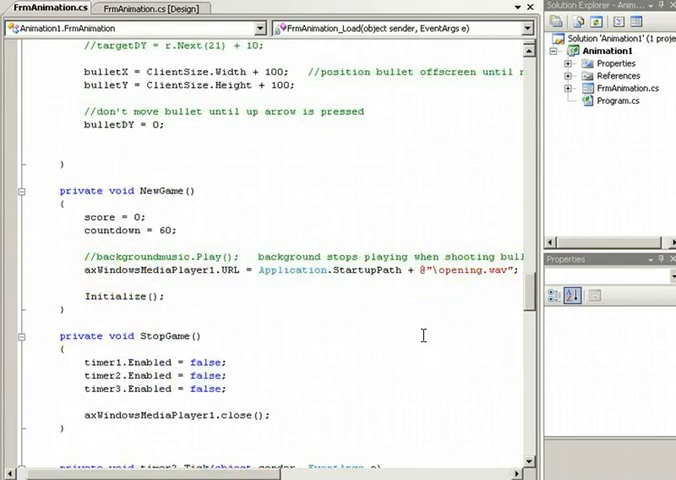
pyautogui.moveTo(520, 292)
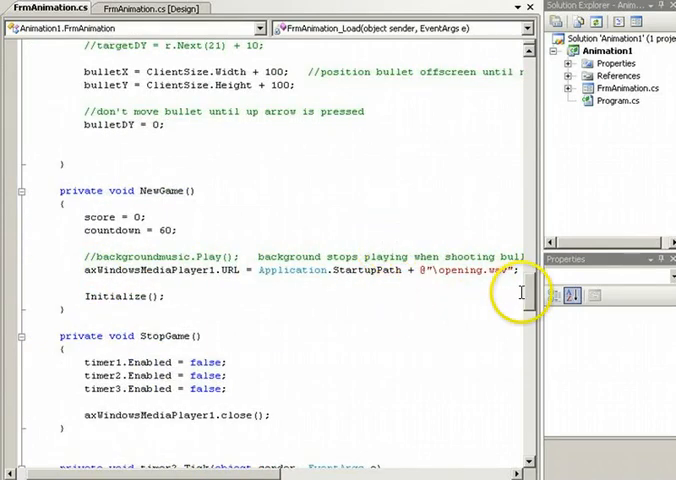
pyautogui.scroll(-3)
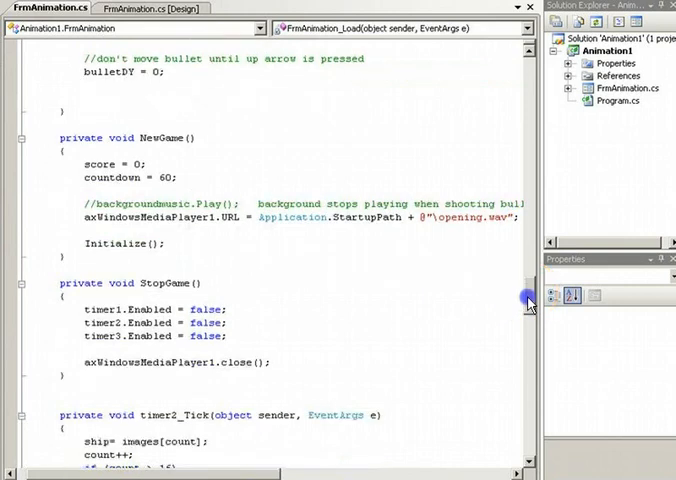
pyautogui.scroll(-3)
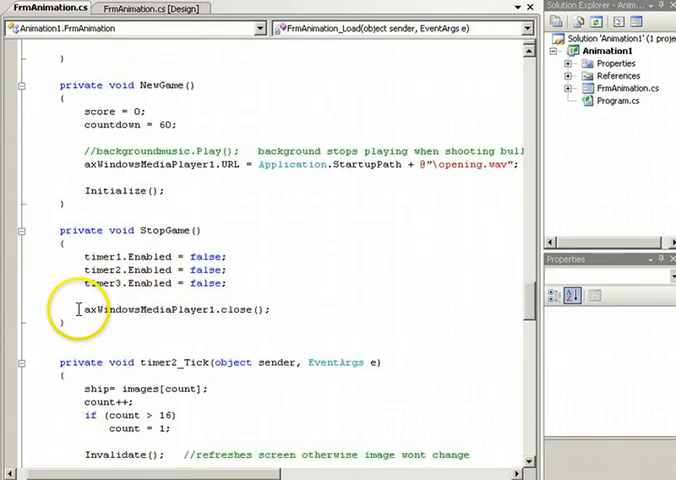
pyautogui.doubleClick(160, 308)
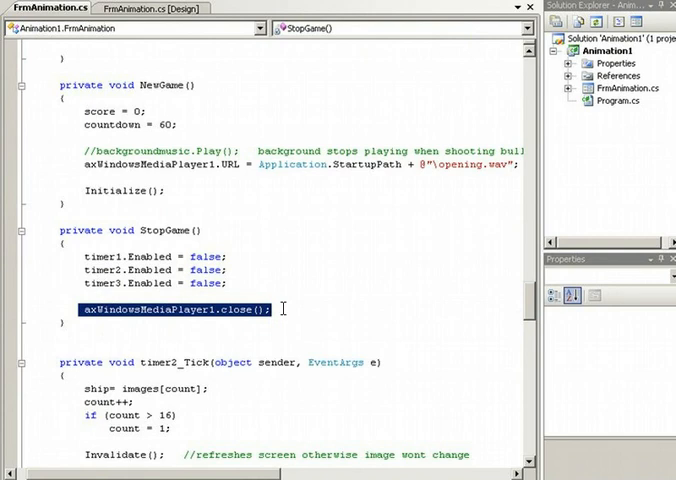
pyautogui.scroll(-3)
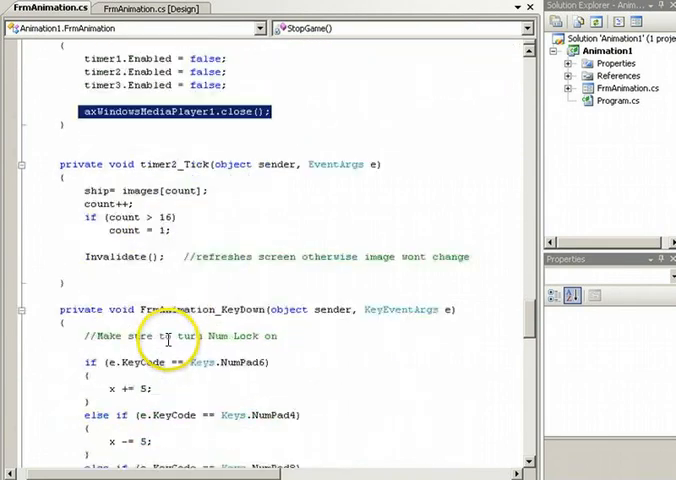
pyautogui.scroll(-3)
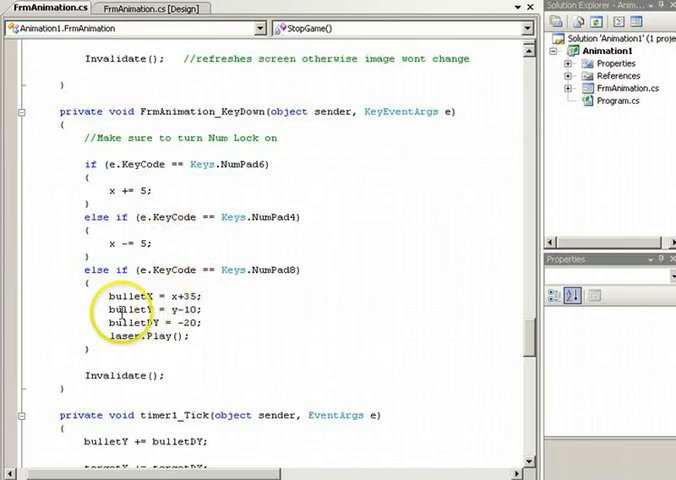
pyautogui.moveTo(108, 296); pyautogui.dragTo(150, 308)
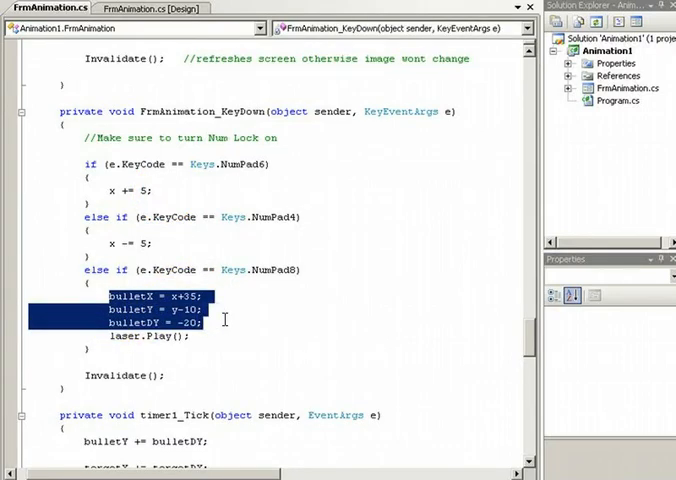
pyautogui.moveTo(260, 376)
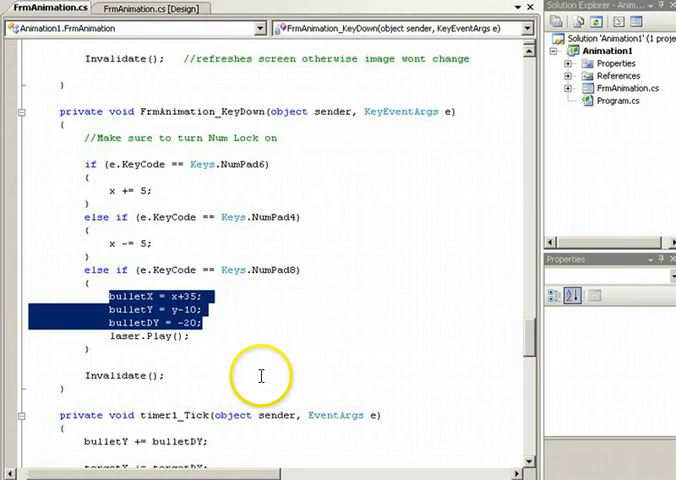
pyautogui.moveTo(260, 376)
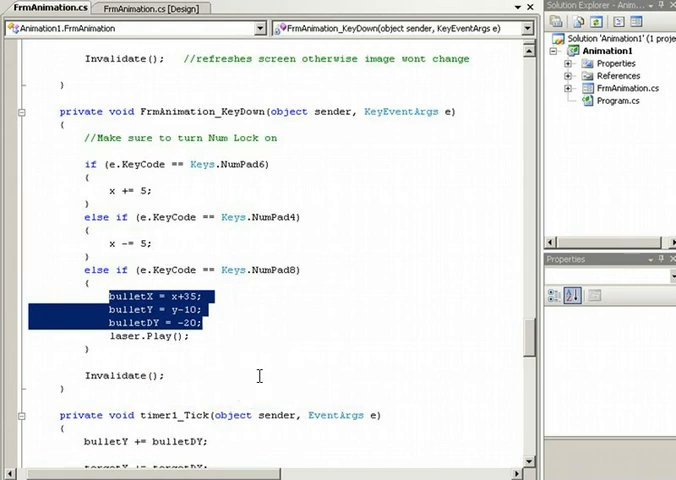
pyautogui.click(204, 296)
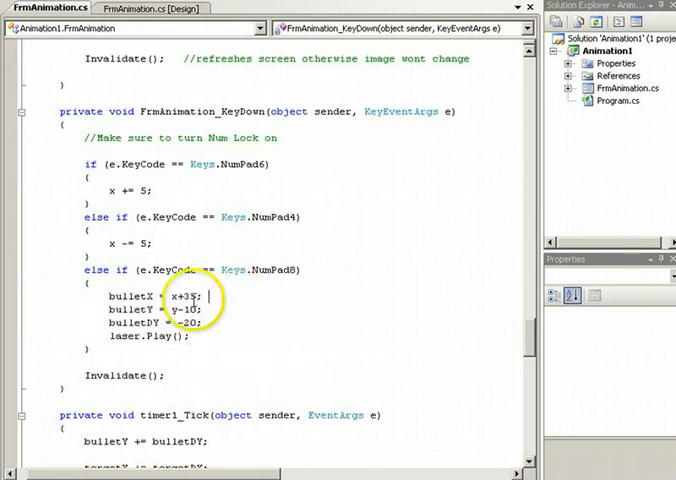
pyautogui.doubleClick(170, 296)
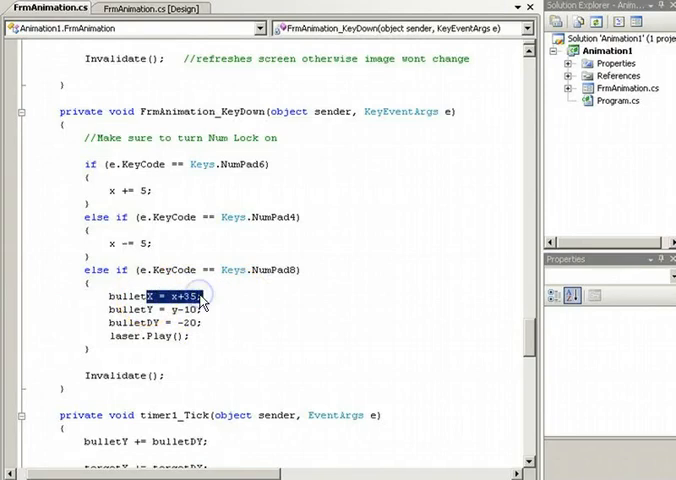
pyautogui.moveTo(238, 308)
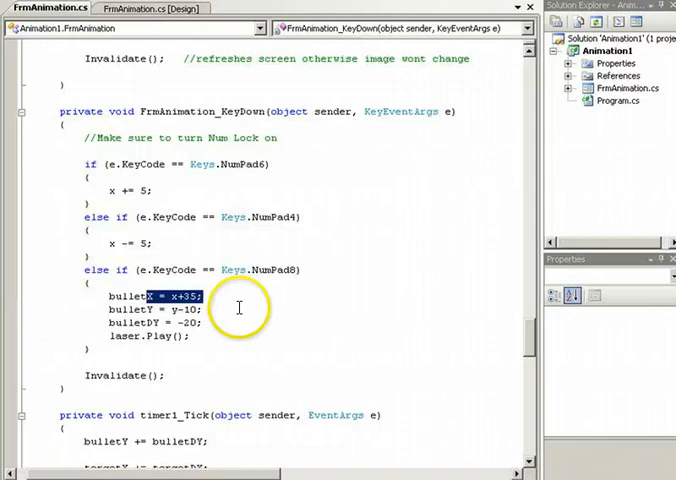
pyautogui.click(160, 308)
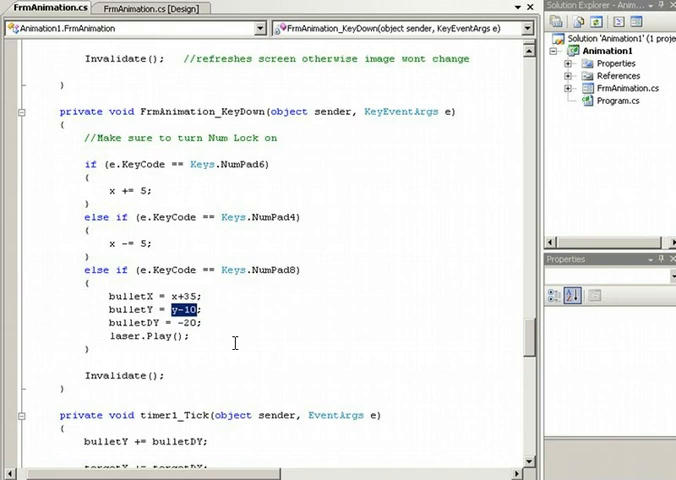
pyautogui.doubleClick(136, 324)
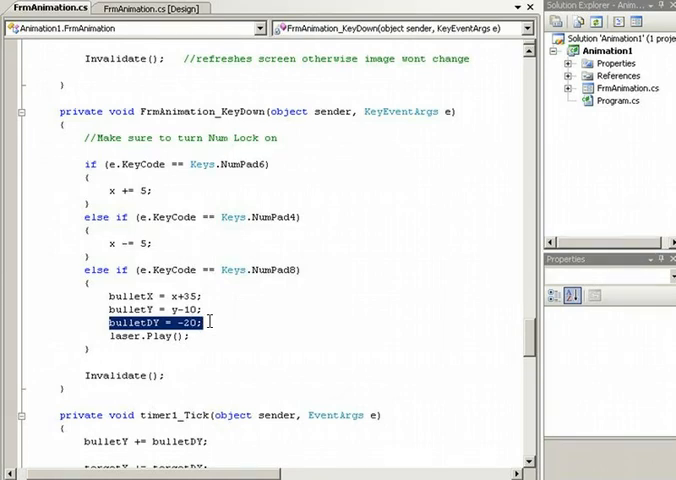
pyautogui.scroll(-3)
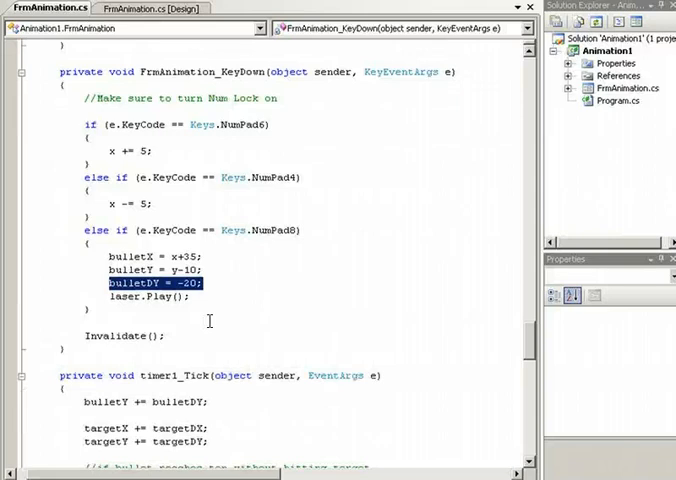
pyautogui.scroll(-3)
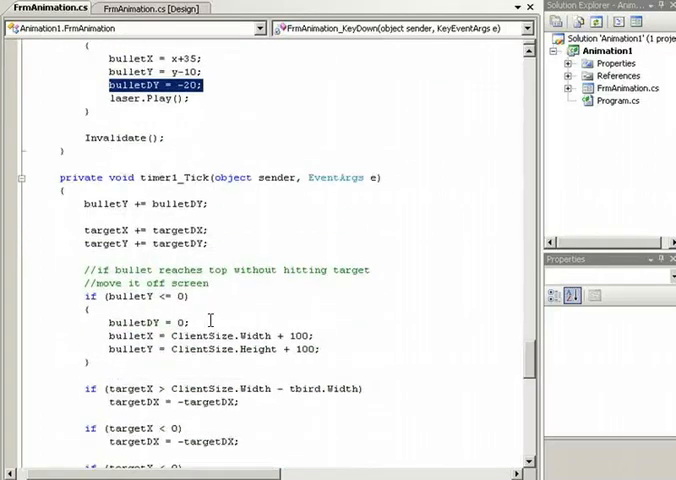
pyautogui.moveTo(80, 204)
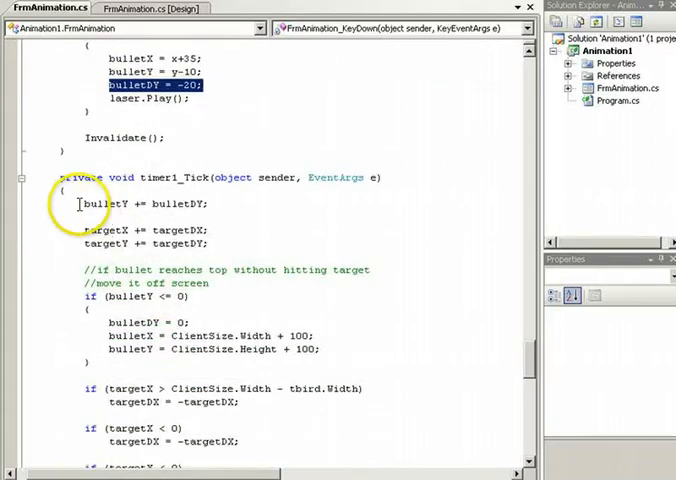
pyautogui.doubleClick(110, 204)
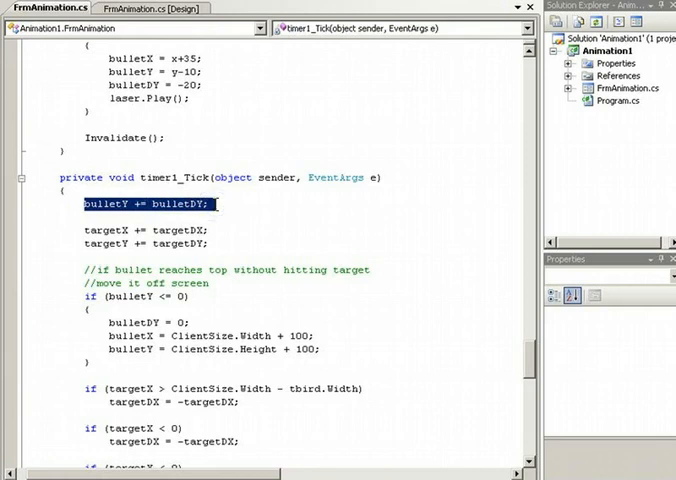
pyautogui.moveTo(228, 204)
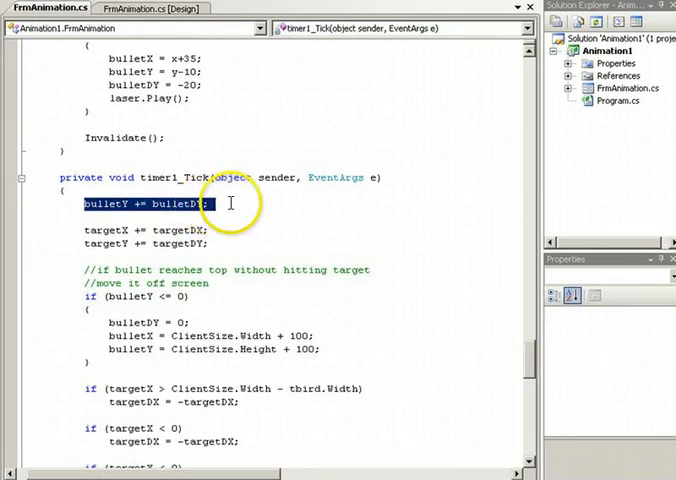
pyautogui.doubleClick(184, 204)
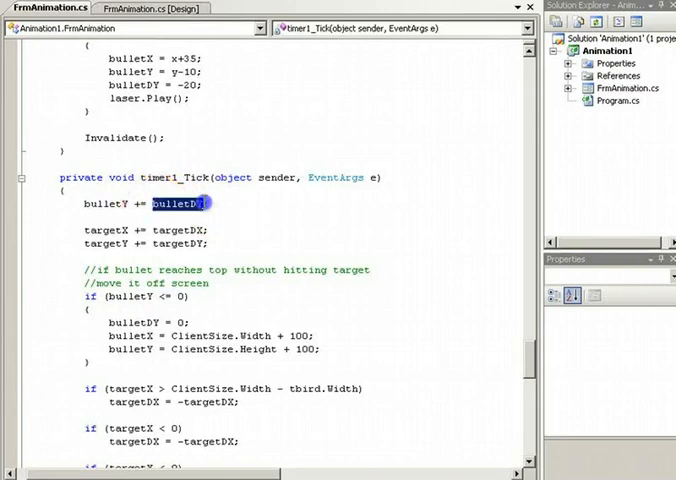
pyautogui.moveTo(100, 204)
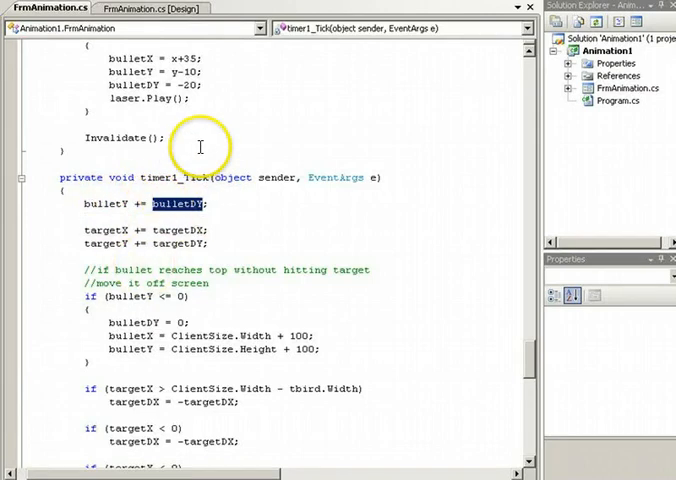
pyautogui.scroll(3)
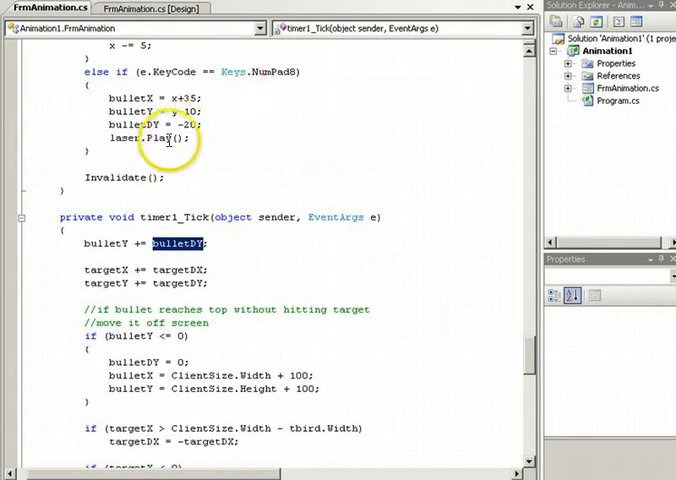
pyautogui.moveTo(200, 270)
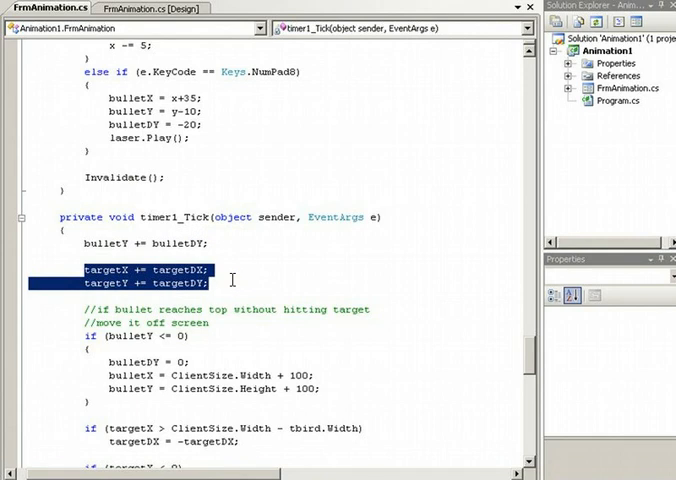
pyautogui.scroll(-3)
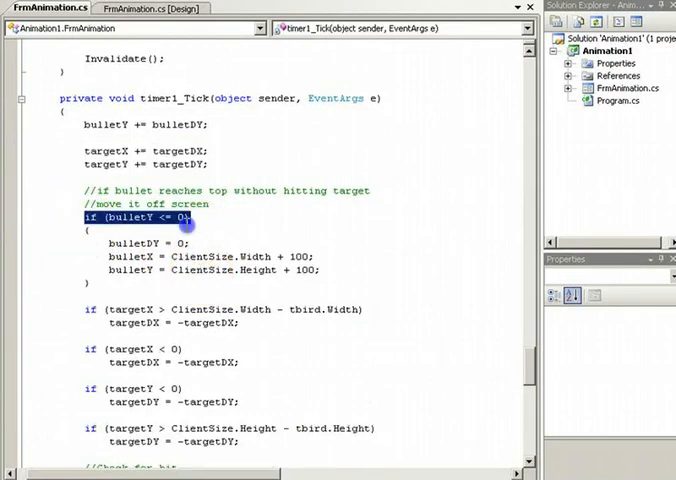
pyautogui.moveTo(180, 216); pyautogui.dragTo(180, 270)
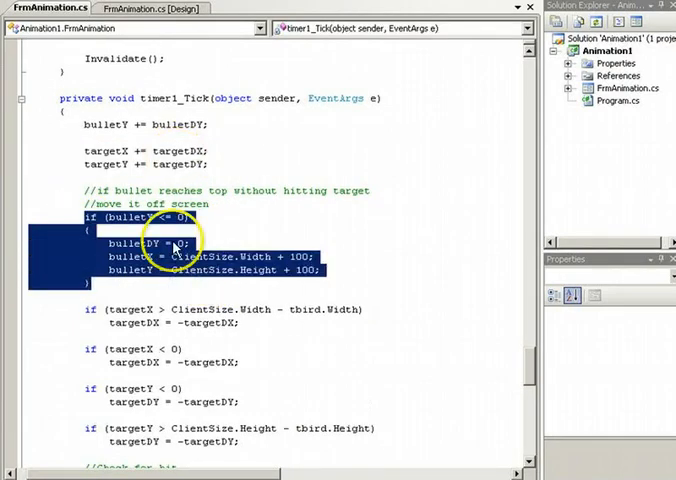
pyautogui.moveTo(178, 300)
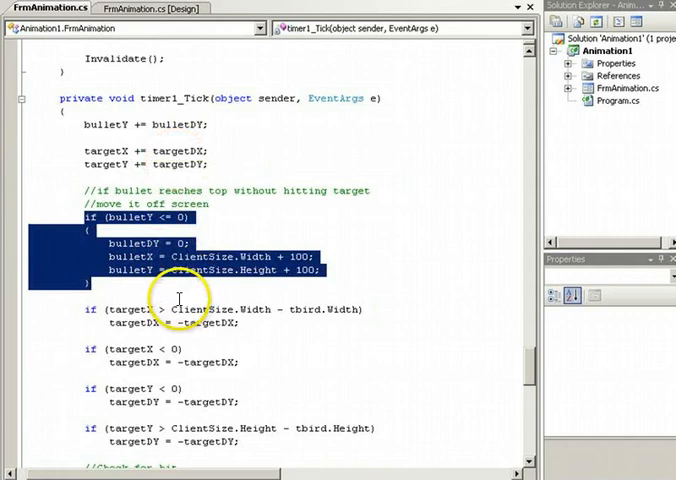
pyautogui.scroll(-3)
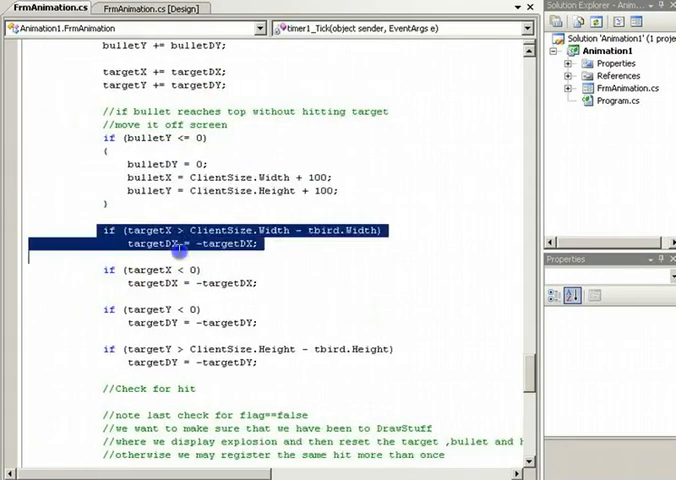
pyautogui.moveTo(178, 244); pyautogui.dragTo(256, 364)
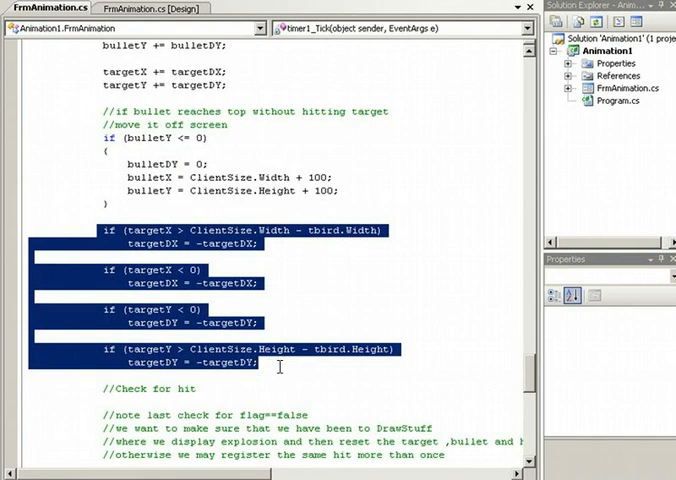
pyautogui.moveTo(284, 366)
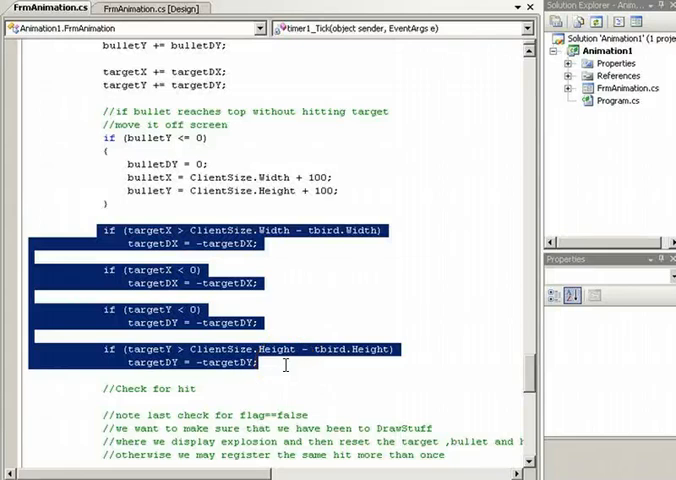
pyautogui.scroll(-3)
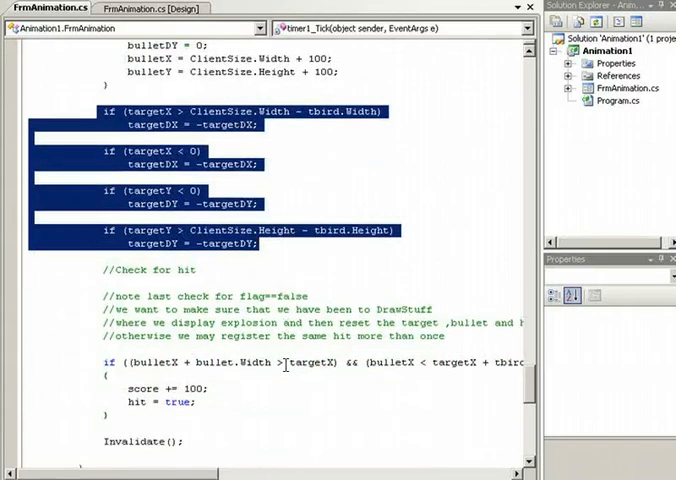
pyautogui.scroll(-3)
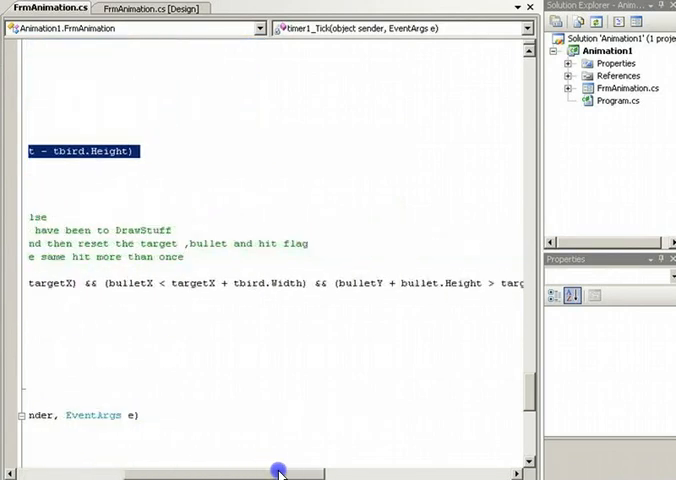
pyautogui.moveTo(280, 472); pyautogui.dragTo(452, 472)
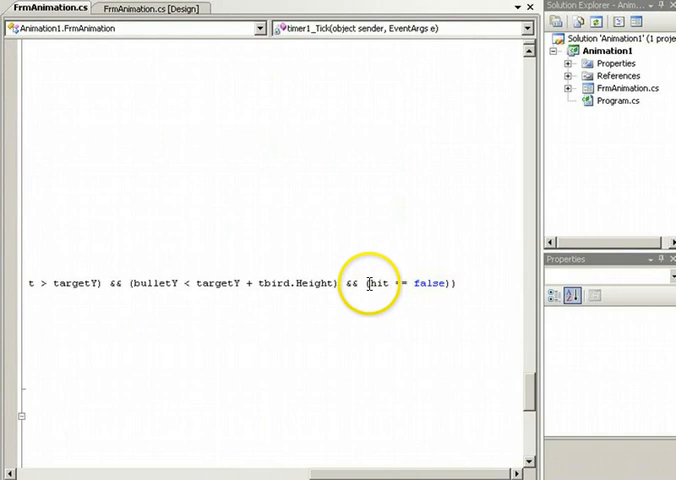
pyautogui.doubleClick(400, 284)
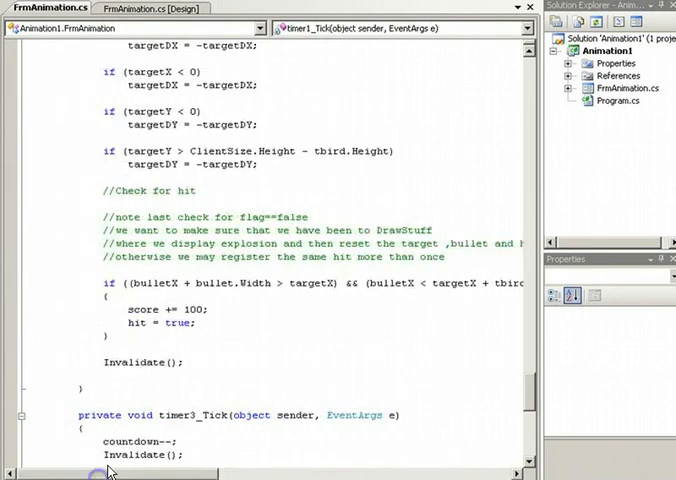
pyautogui.doubleClick(160, 324)
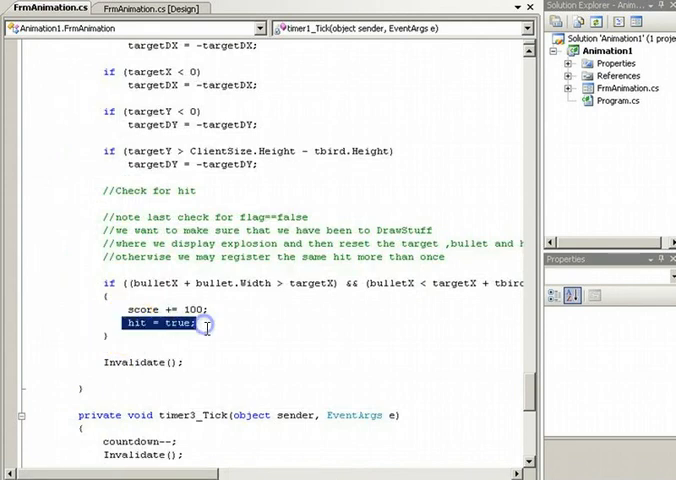
pyautogui.moveTo(224, 324)
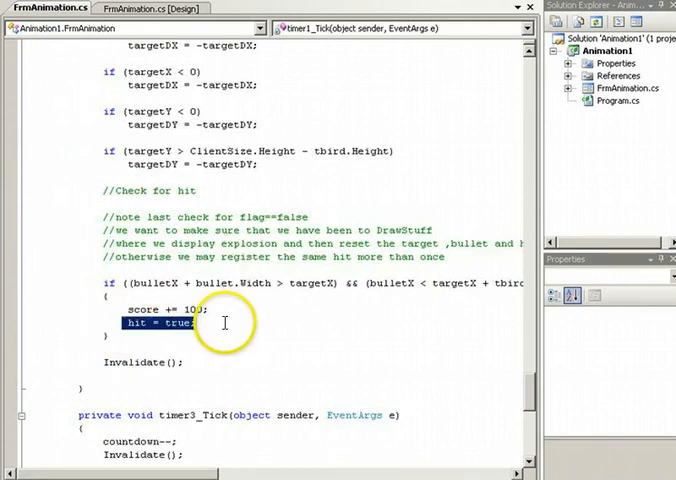
pyautogui.scroll(3)
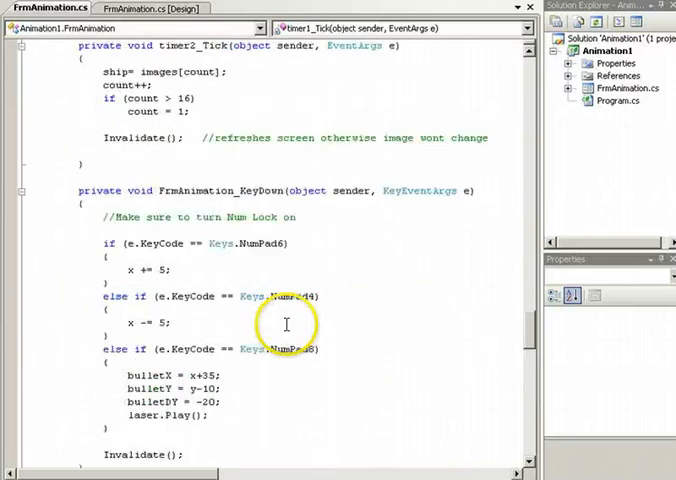
pyautogui.scroll(-3)
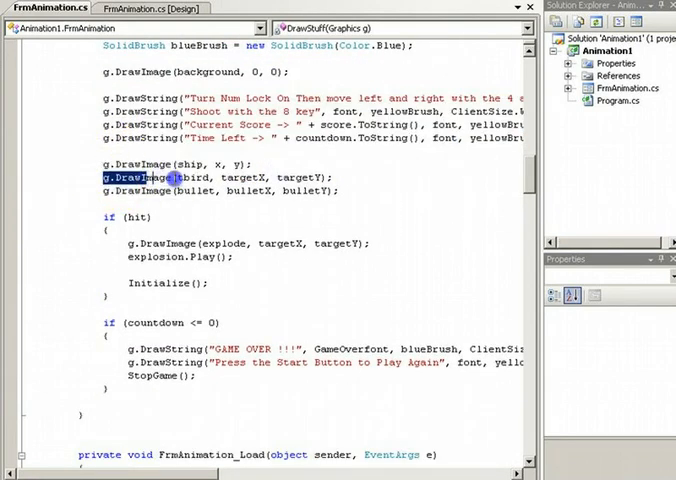
pyautogui.tripleClick(220, 178)
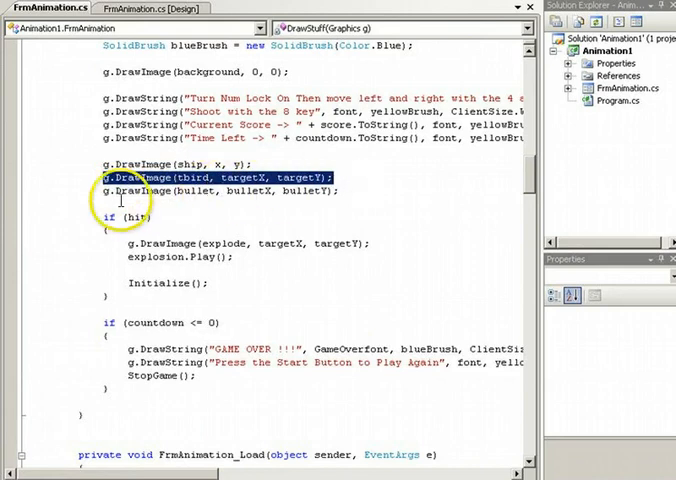
pyautogui.click(220, 192)
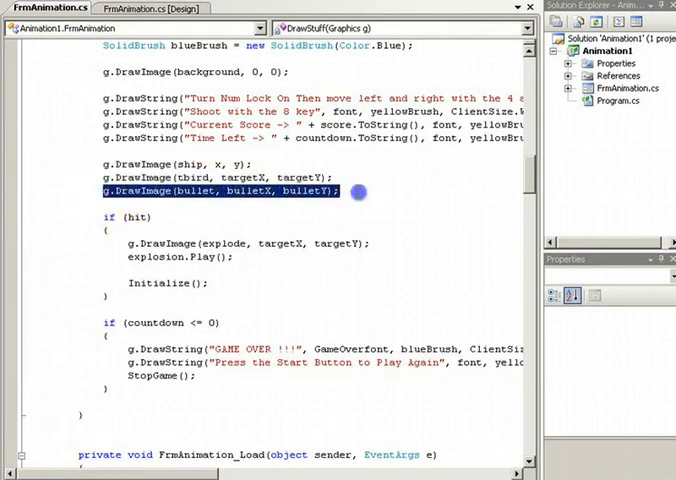
pyautogui.moveTo(358, 192)
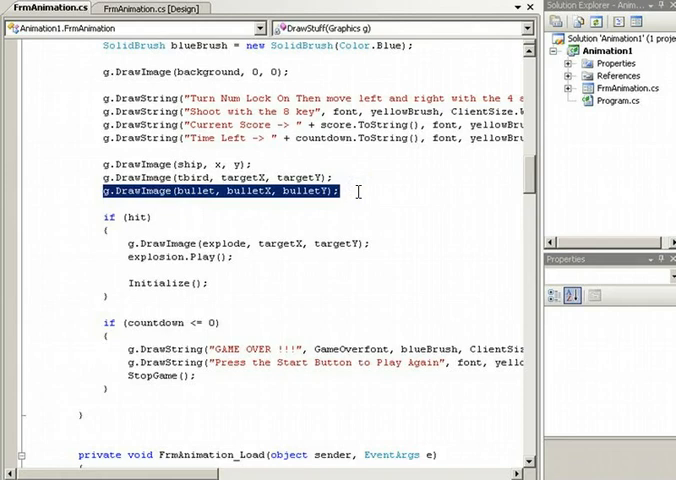
pyautogui.scroll(-3)
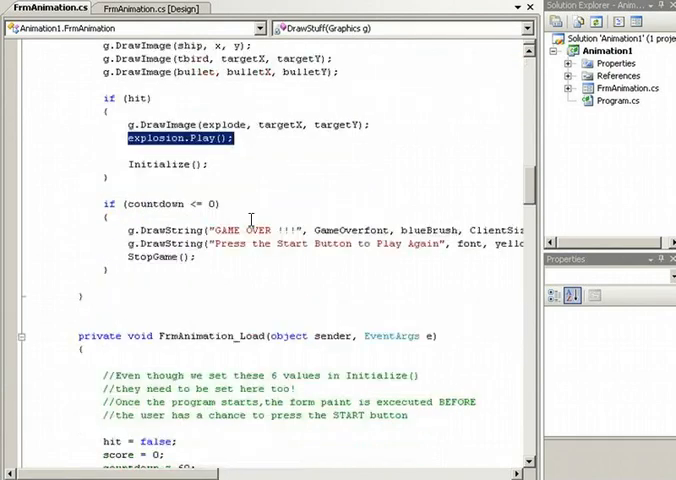
pyautogui.scroll(-3)
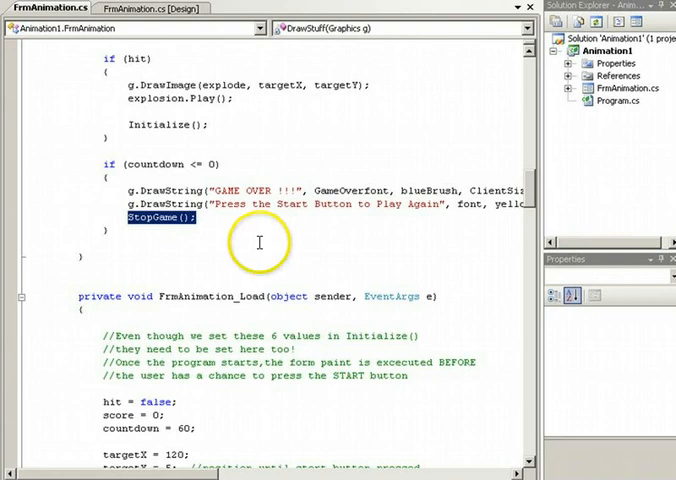
pyautogui.scroll(-3)
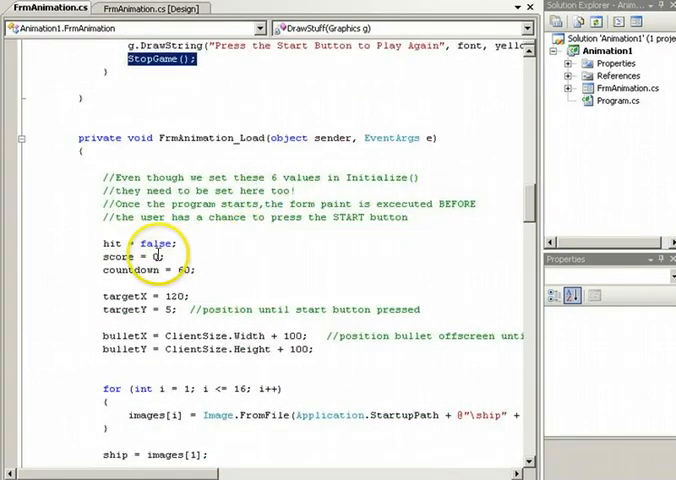
pyautogui.moveTo(212, 262)
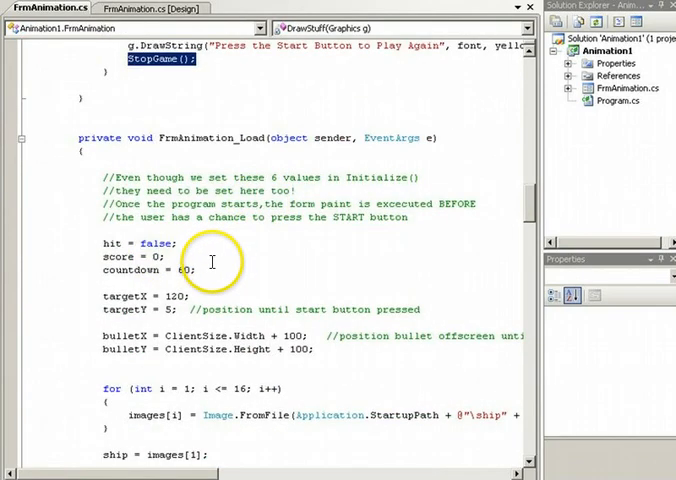
pyautogui.moveTo(212, 252)
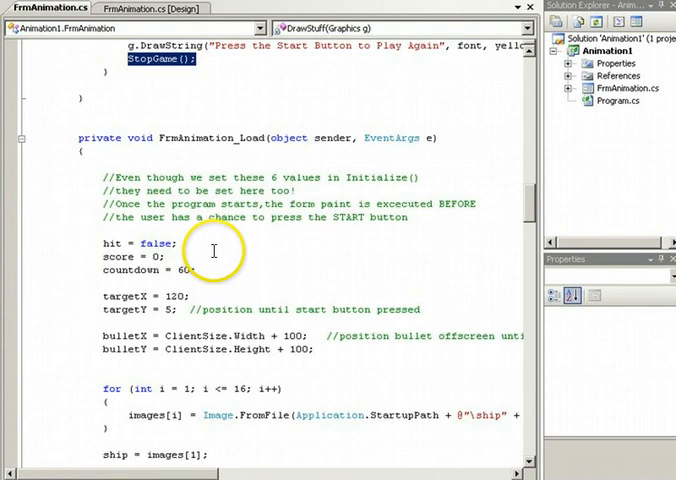
pyautogui.moveTo(72, 400)
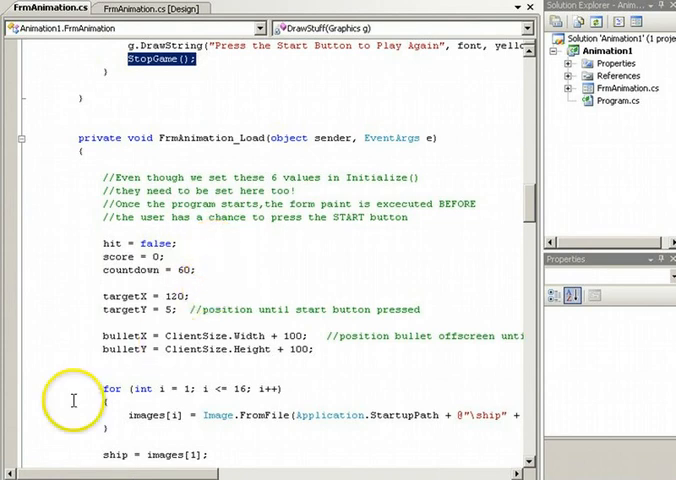